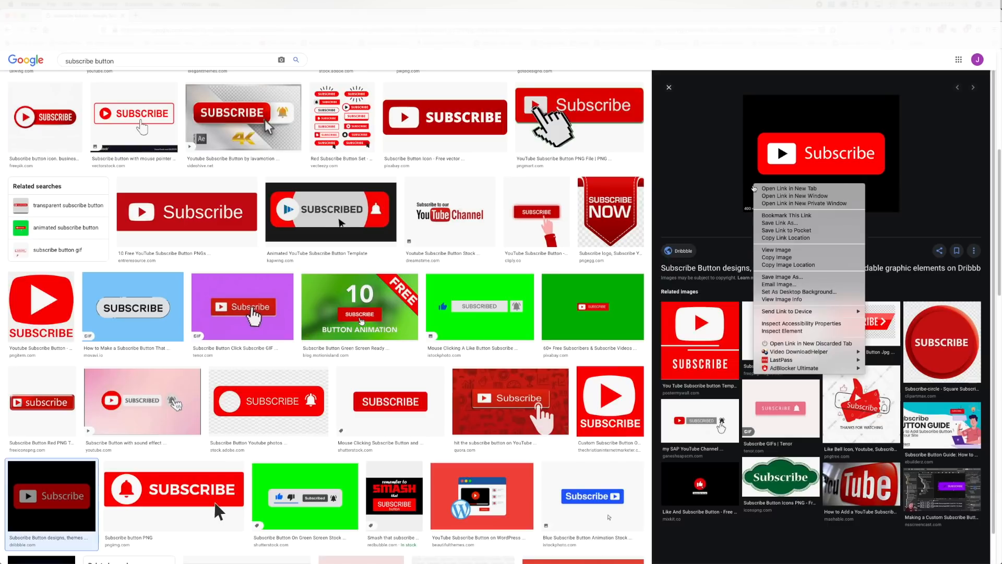
- Save the black Subscribe button image to the Desktop and scroll on through the results
left_click(780, 275)
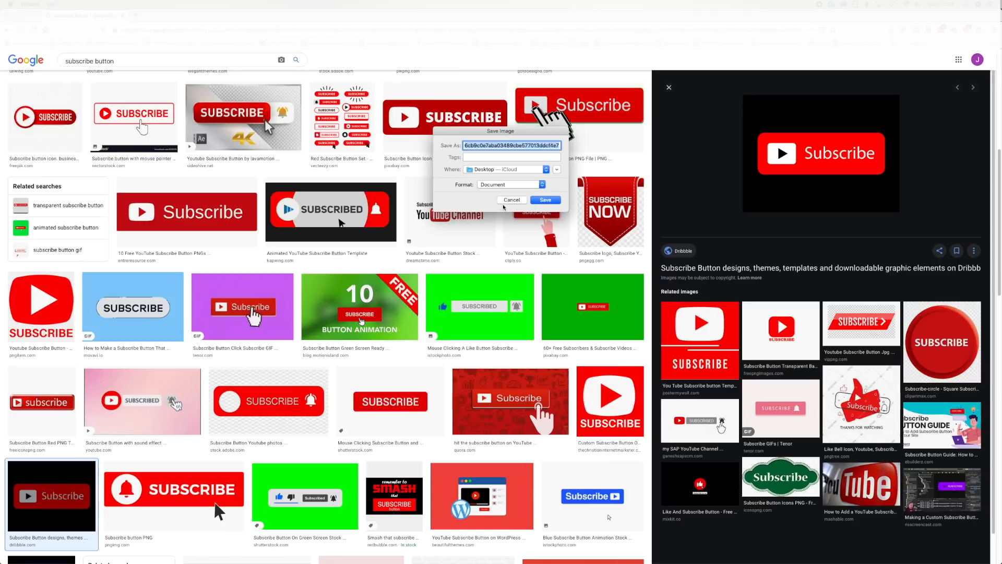
left_click(512, 199)
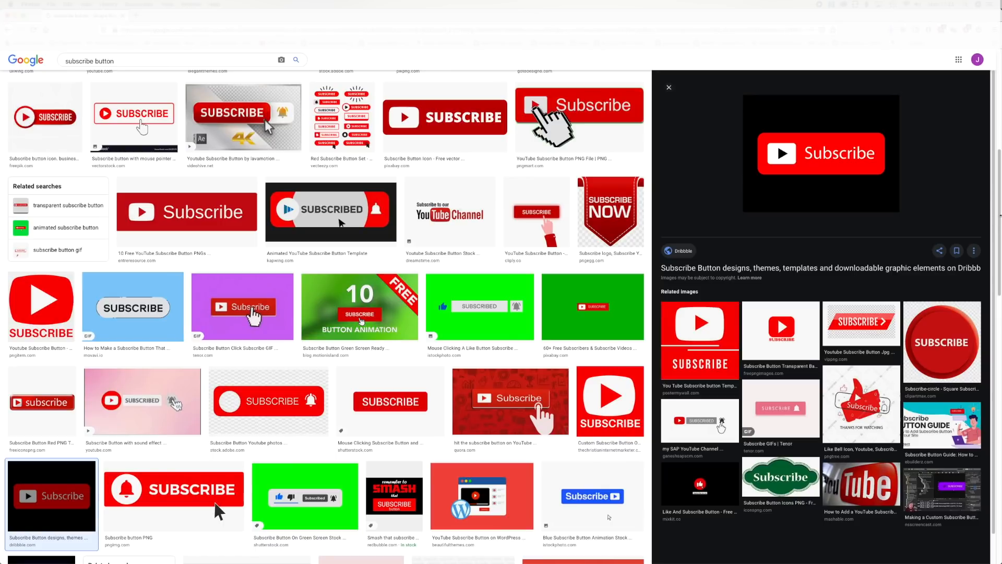
scroll("down", 3)
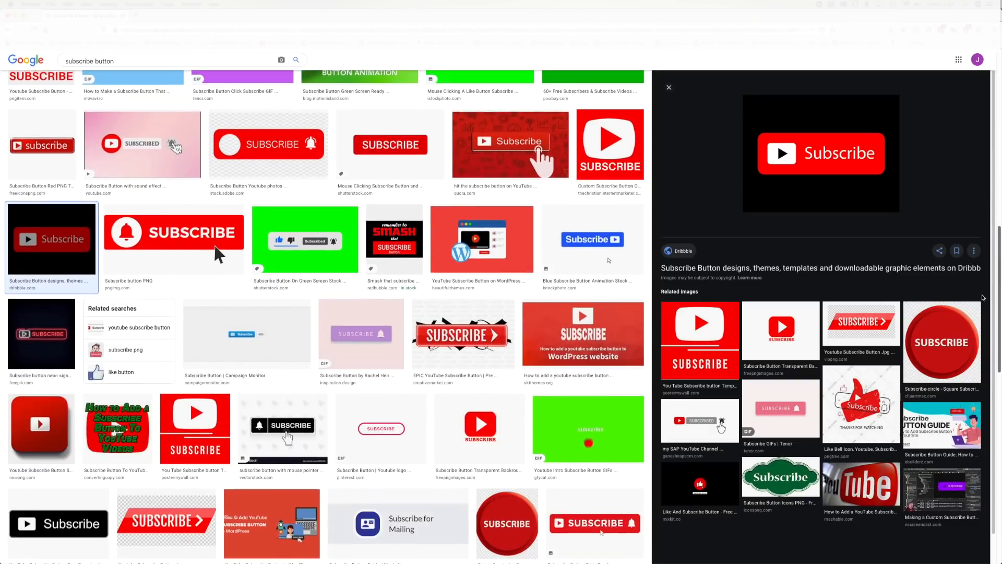
scroll("down", 3)
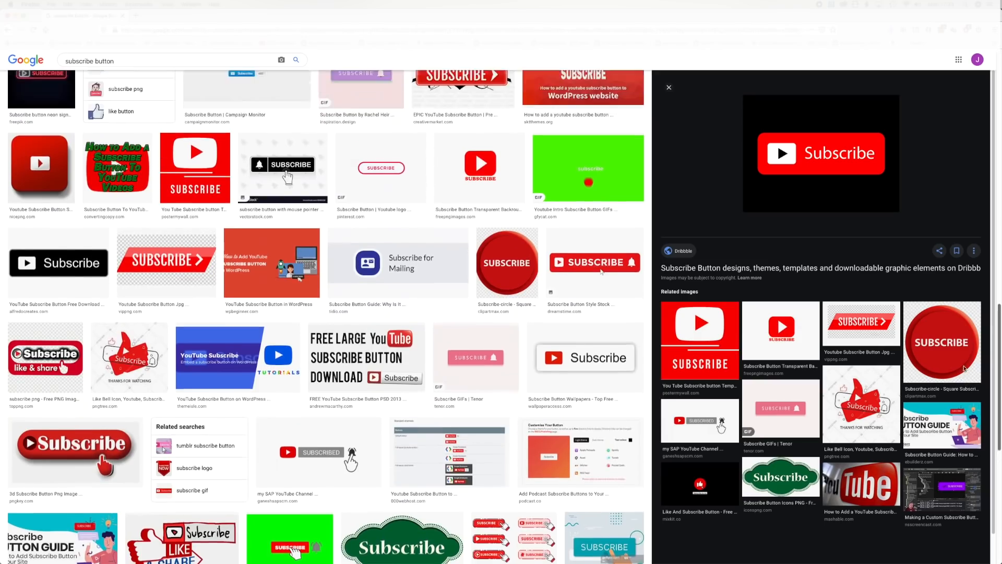
scroll("down", 3)
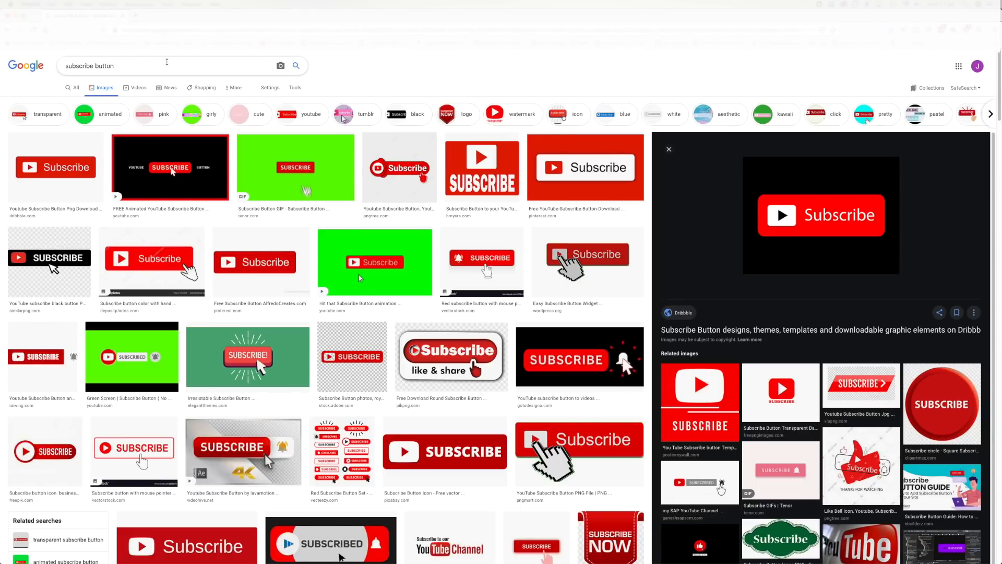
- Extend the search query to 'subscribe button hand'
type("hand")
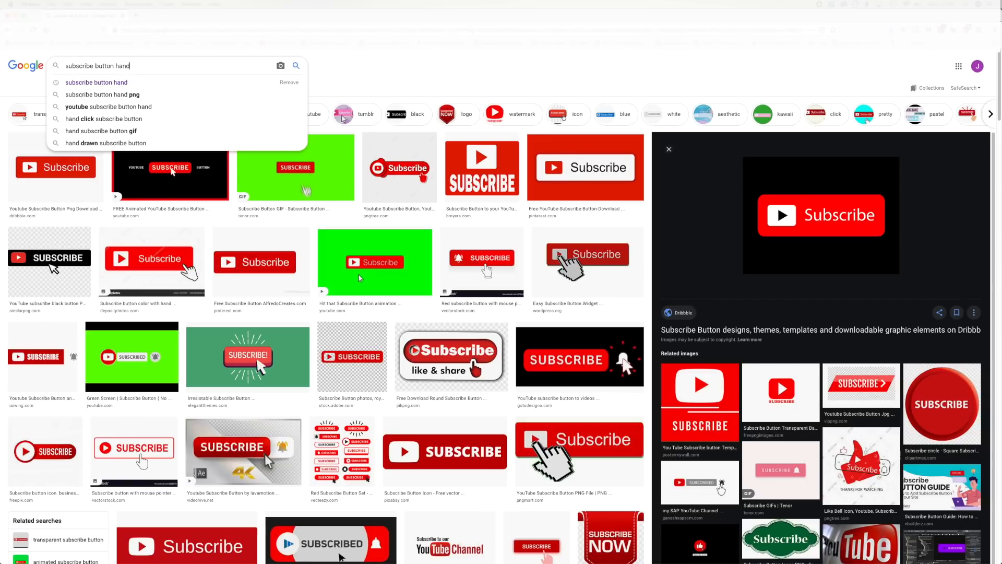
mouse_move(160, 82)
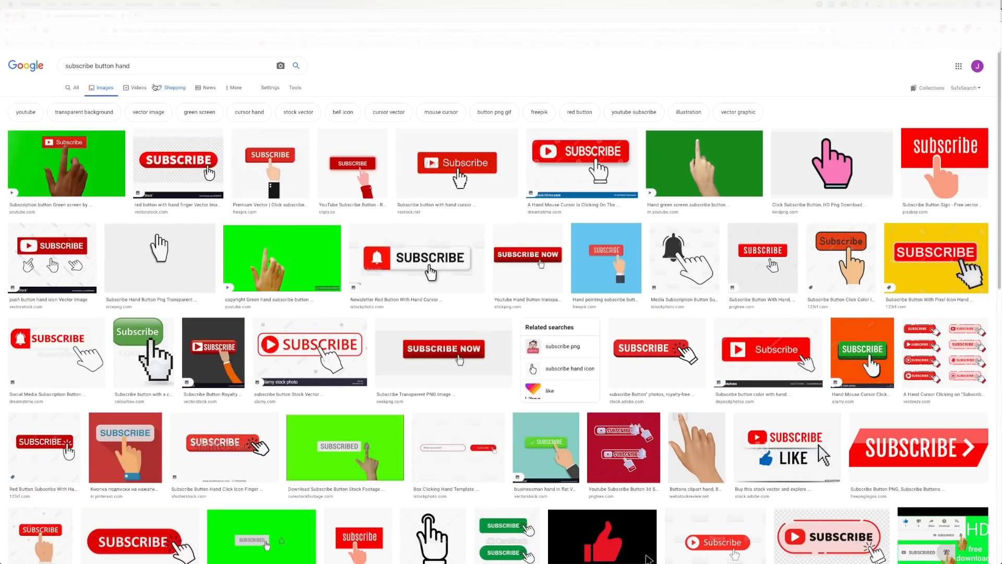
mouse_move(173, 88)
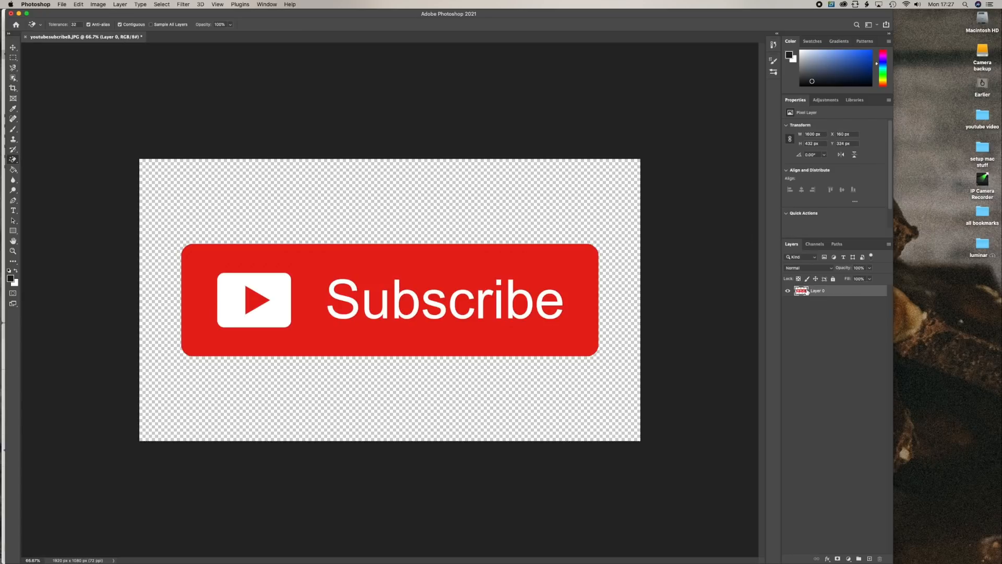
- Add a thin dark Stroke layer effect around the red Subscribe button and apply it
right_click(817, 291)
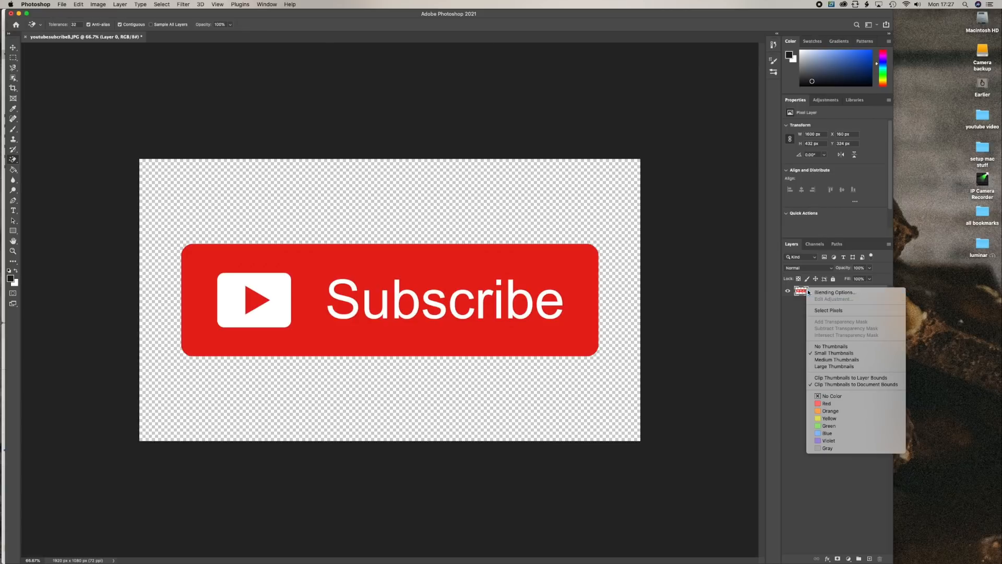
left_click(835, 292)
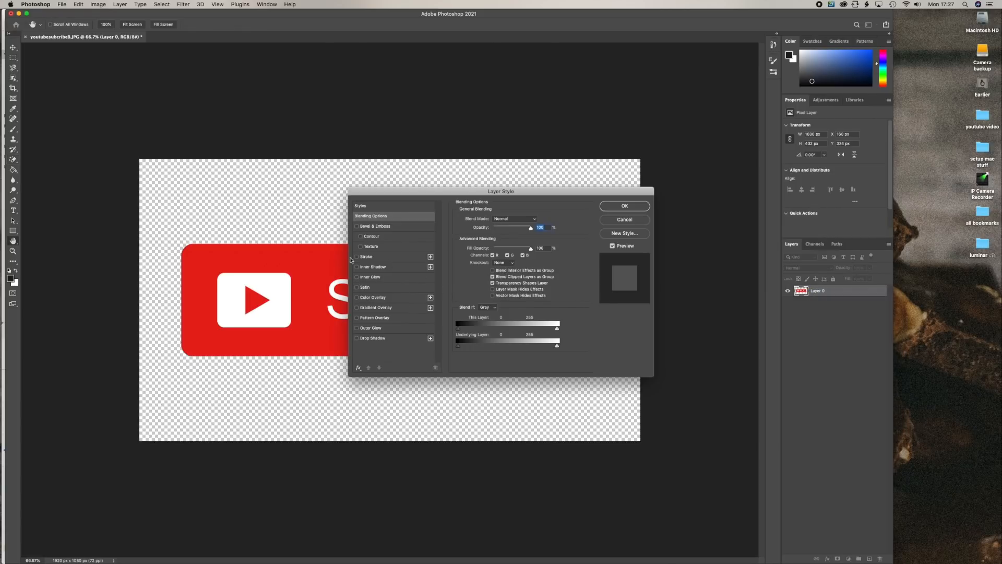
mouse_move(333, 258)
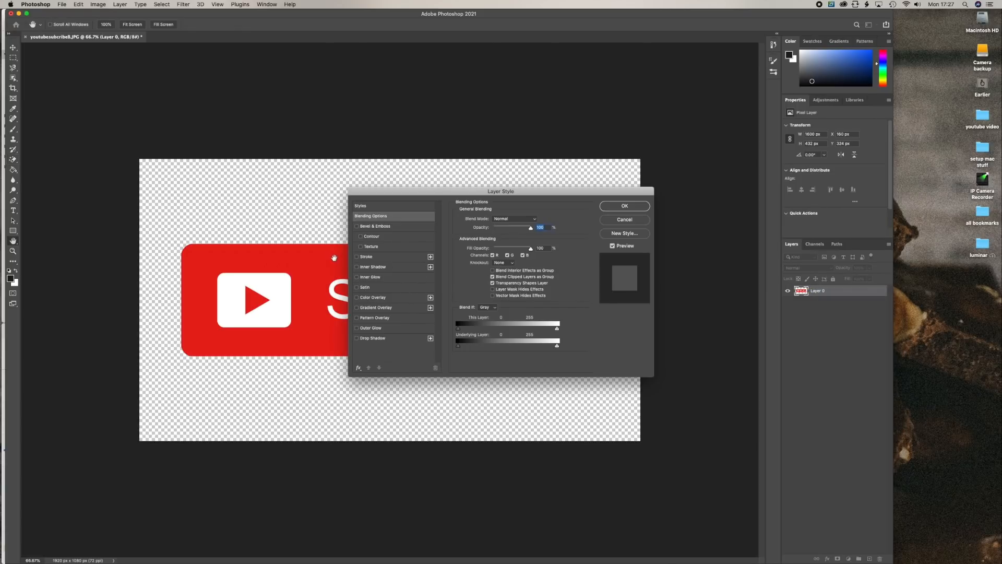
left_click(358, 256)
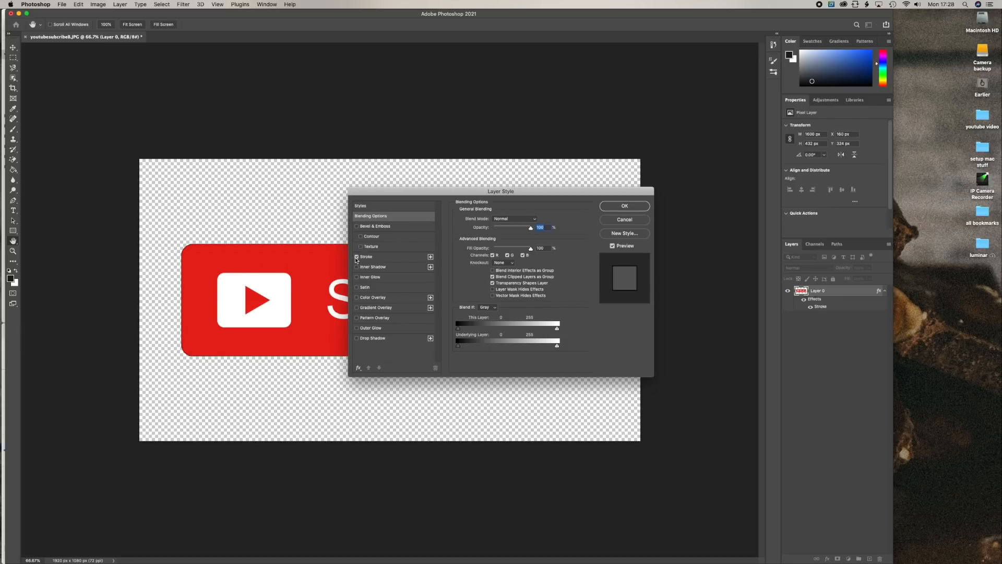
left_click(366, 257)
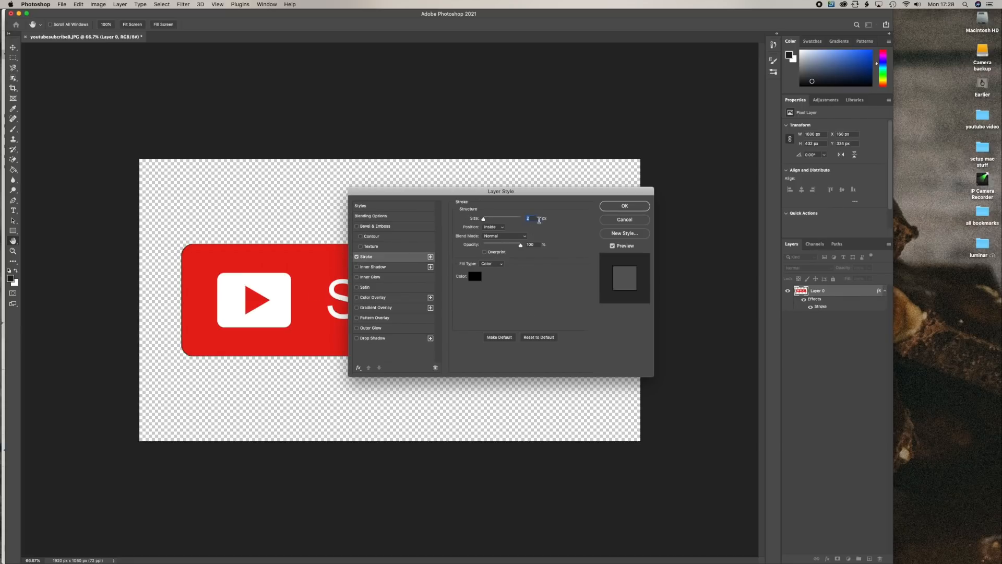
left_click(624, 205)
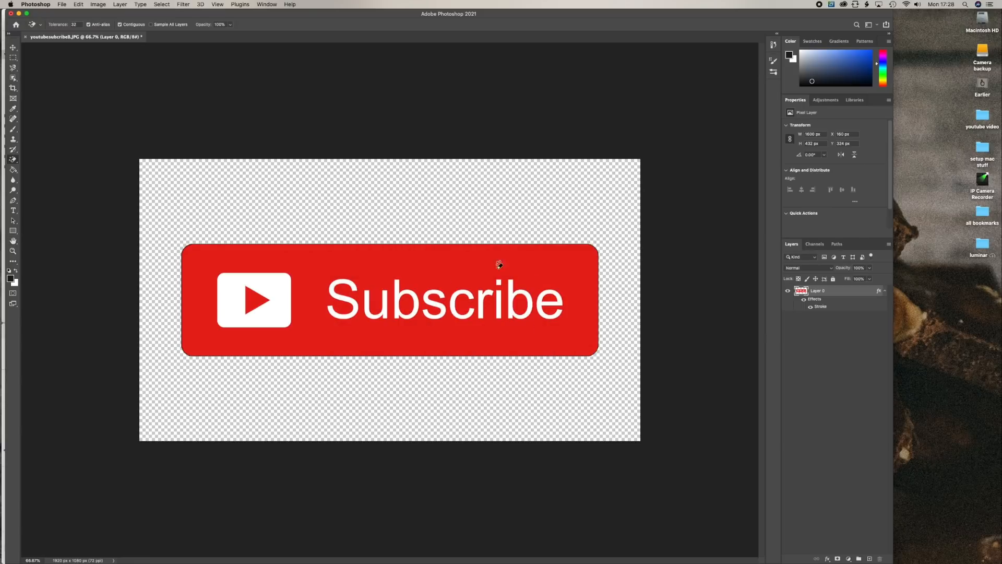
mouse_move(103, 72)
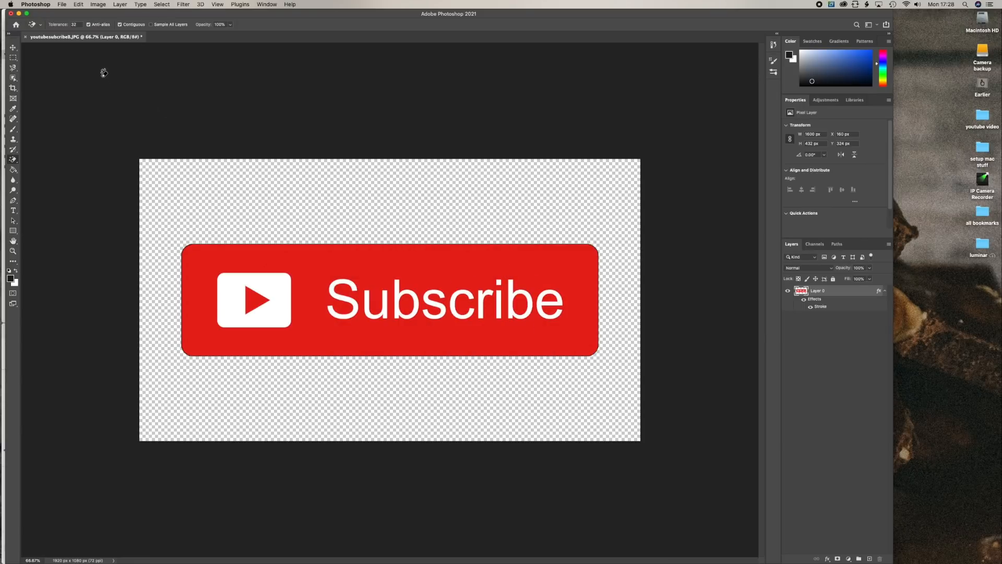
mouse_move(179, 6)
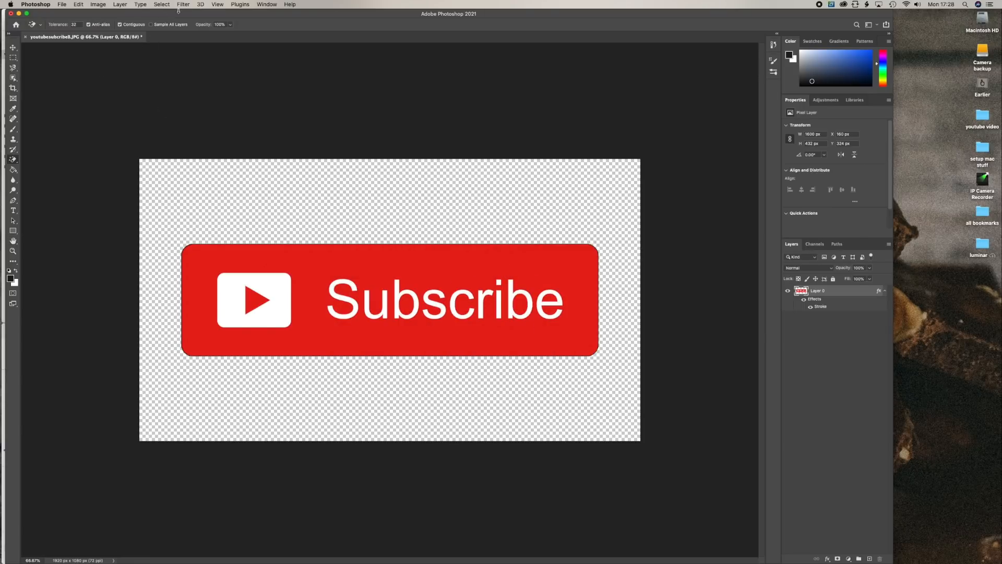
- Zoom out on the canvas and save the outlined Subscribe button image
left_click(218, 5)
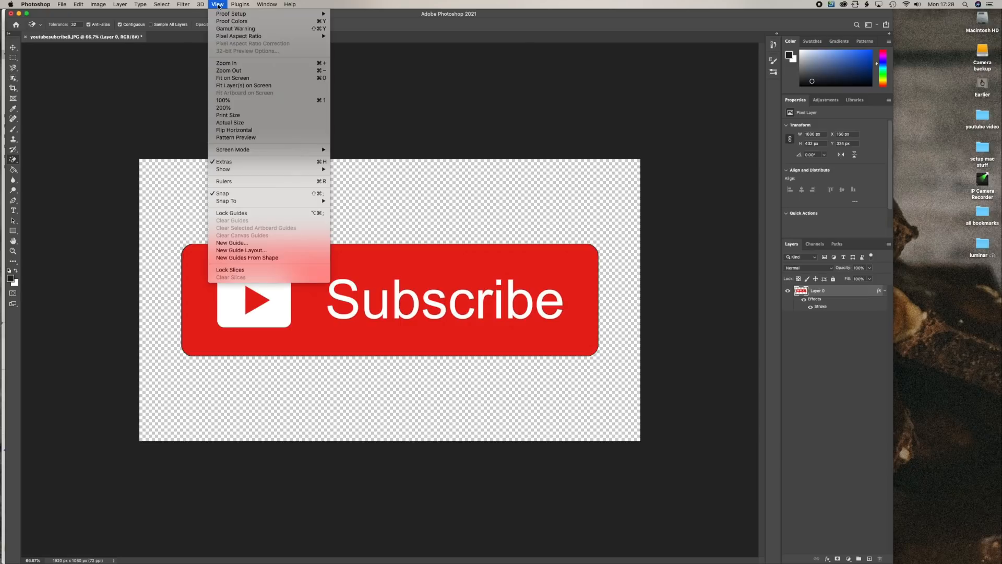
left_click(228, 70)
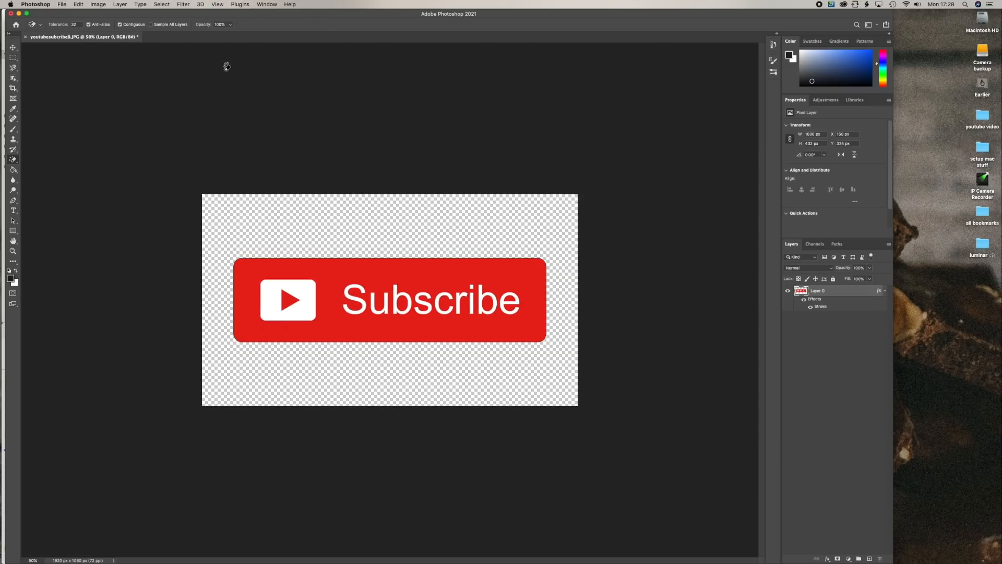
mouse_move(68, 6)
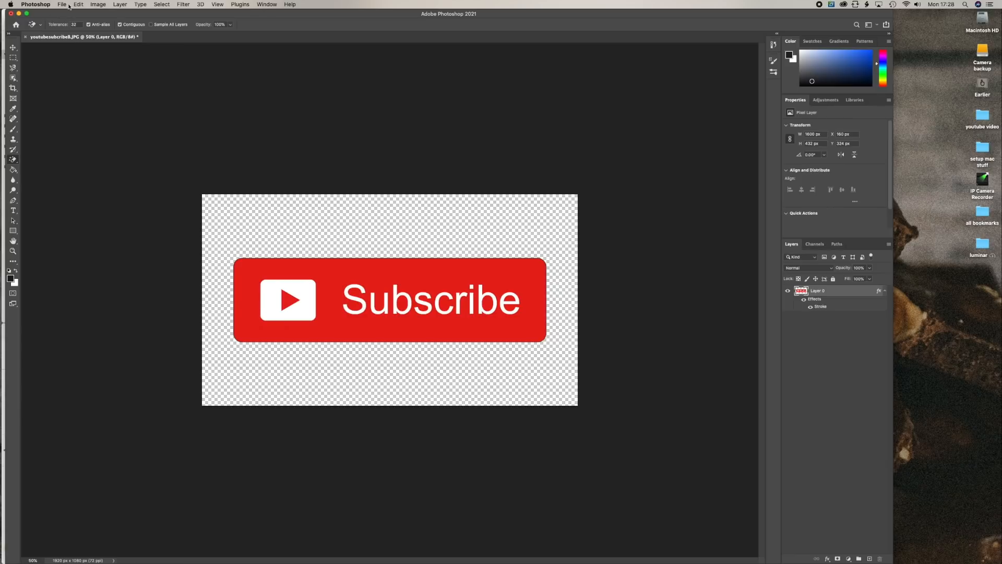
left_click(61, 4)
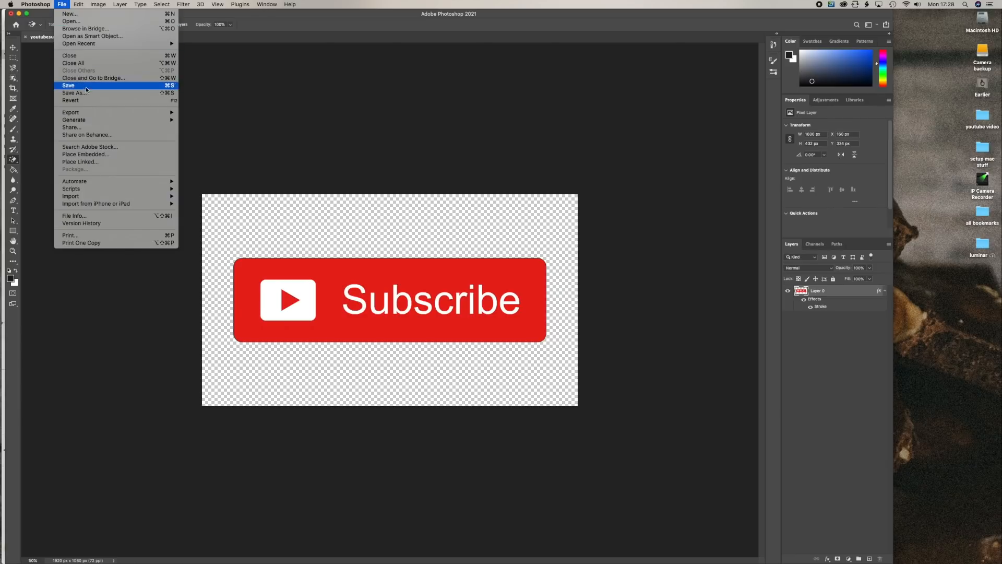
mouse_move(88, 93)
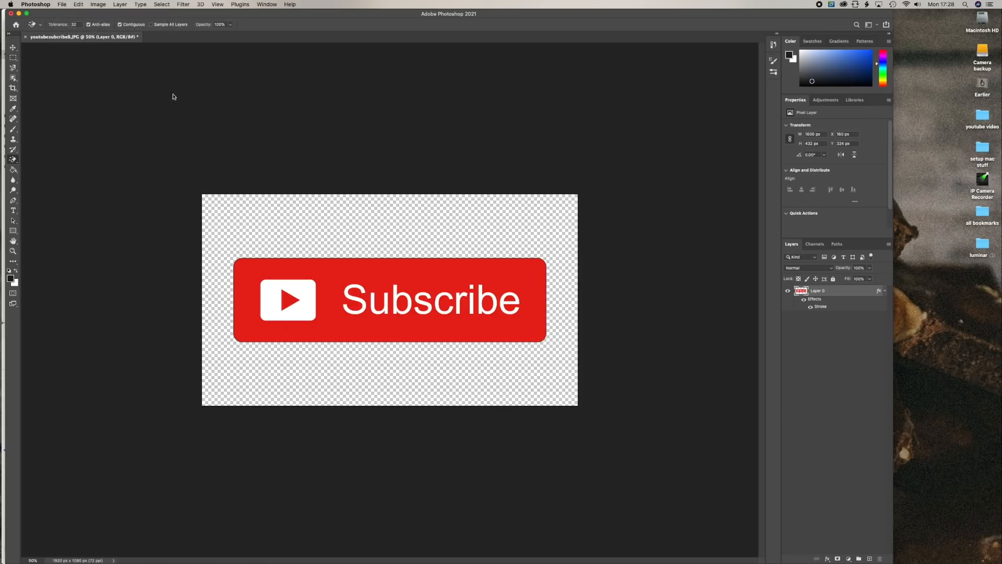
key("cmd+shift+s")
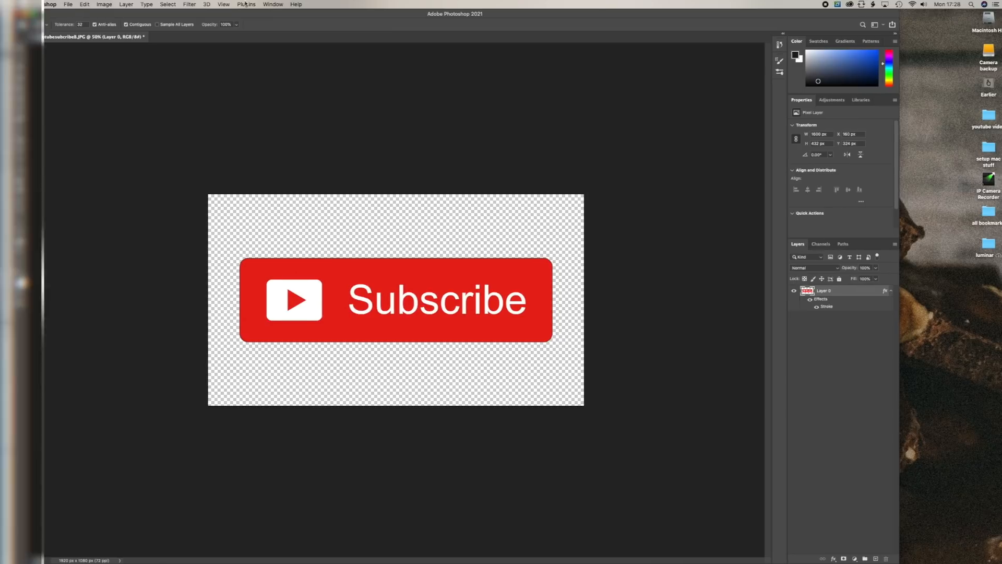
- Open the hand pointer screenshot from Recent and erase its black background with the Magic Eraser
left_click(21, 31)
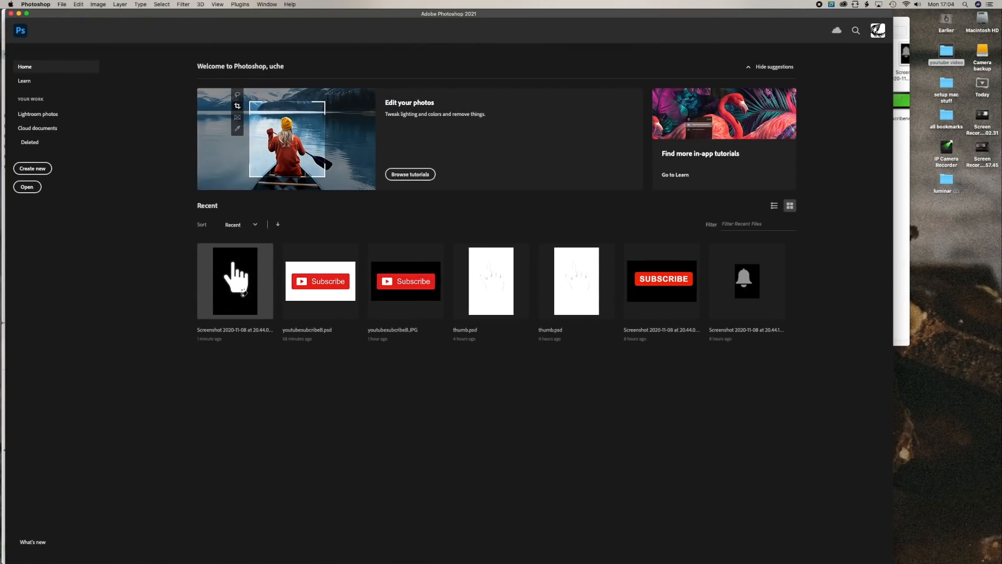
double_click(235, 281)
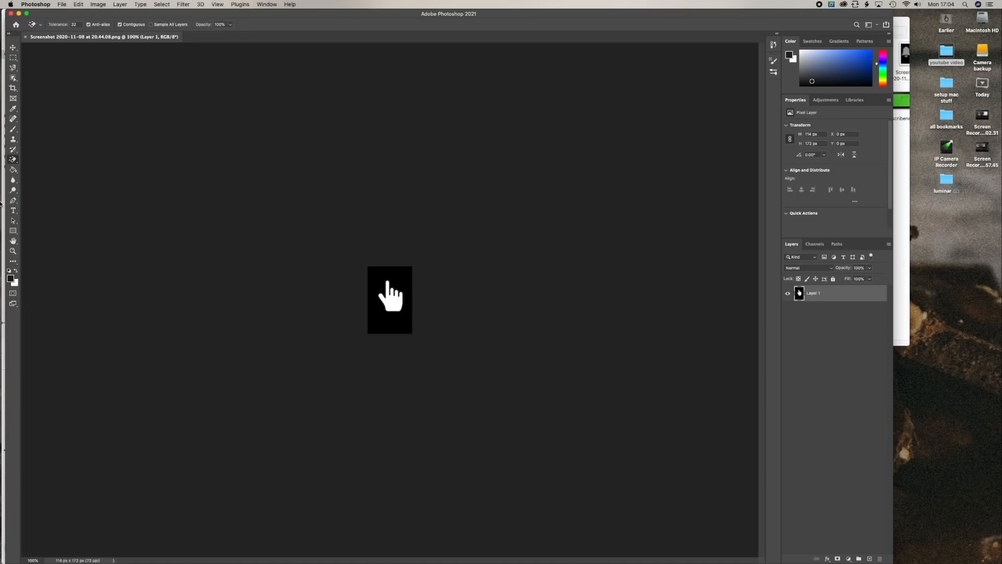
right_click(12, 159)
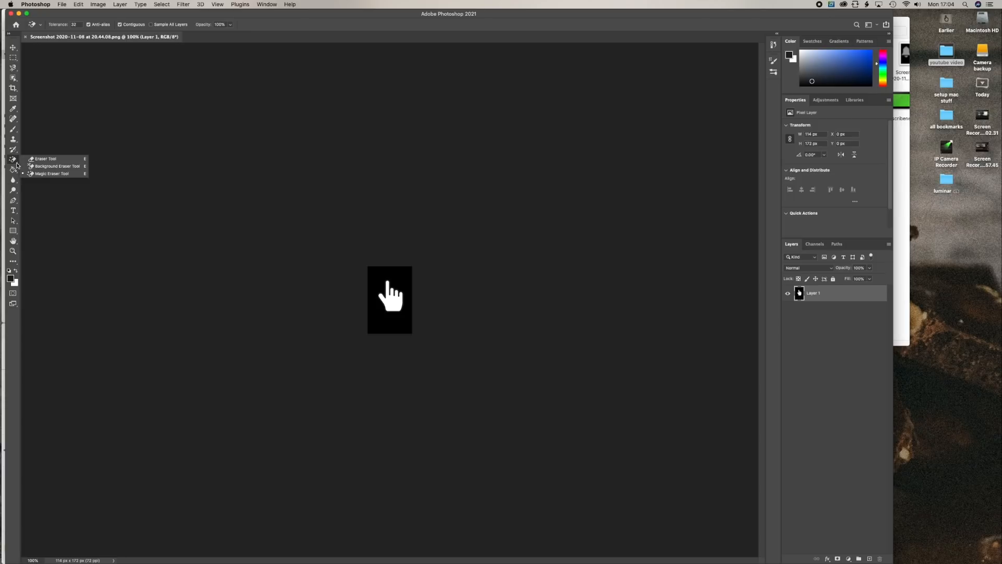
mouse_move(50, 174)
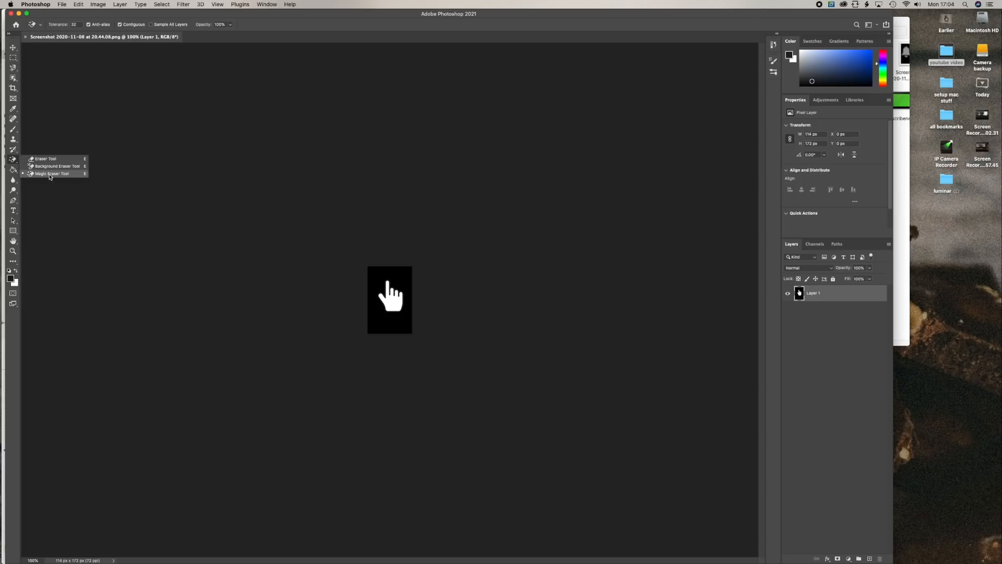
left_click(390, 299)
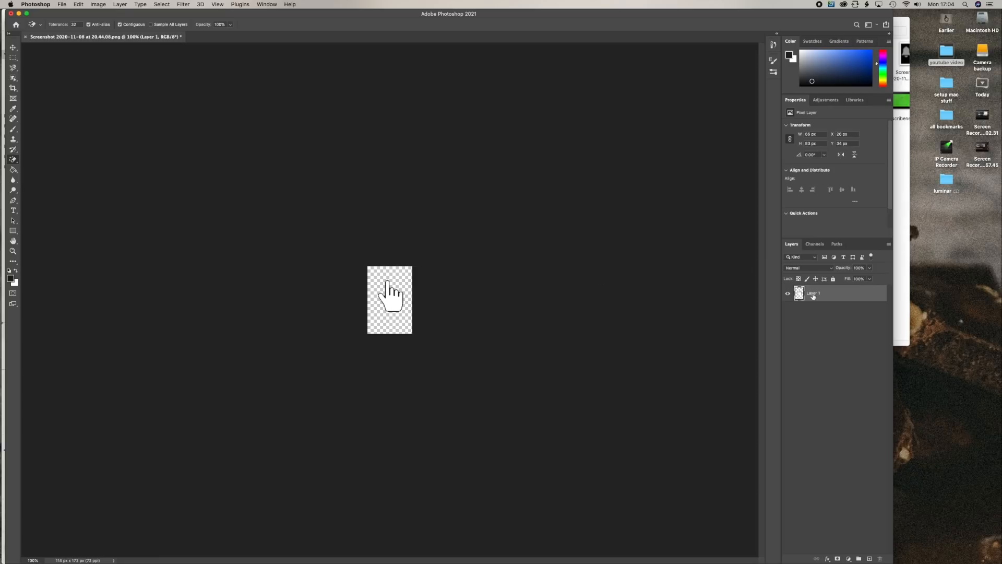
- Add a dark Stroke layer effect outlining the white hand icon and apply it
right_click(814, 293)
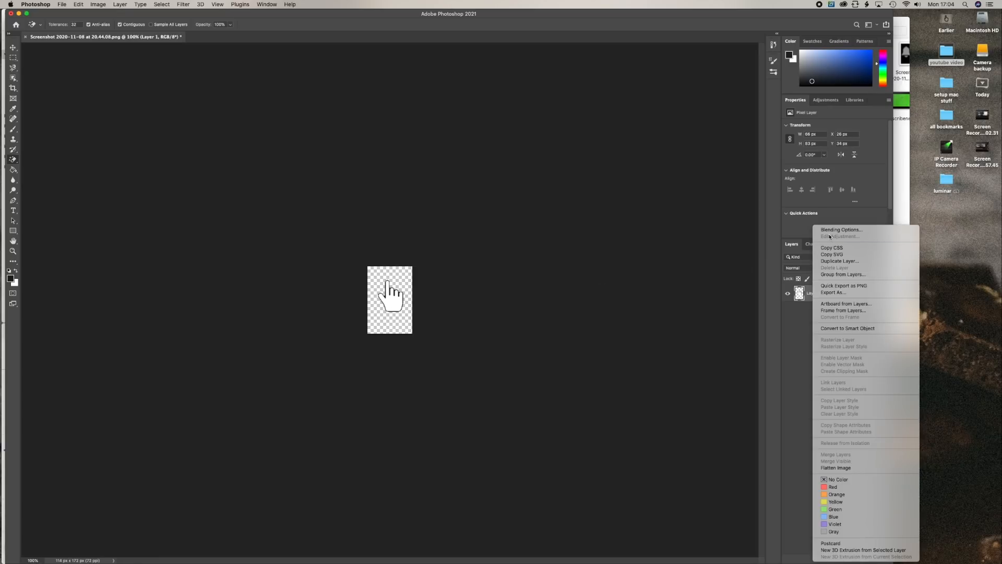
left_click(841, 230)
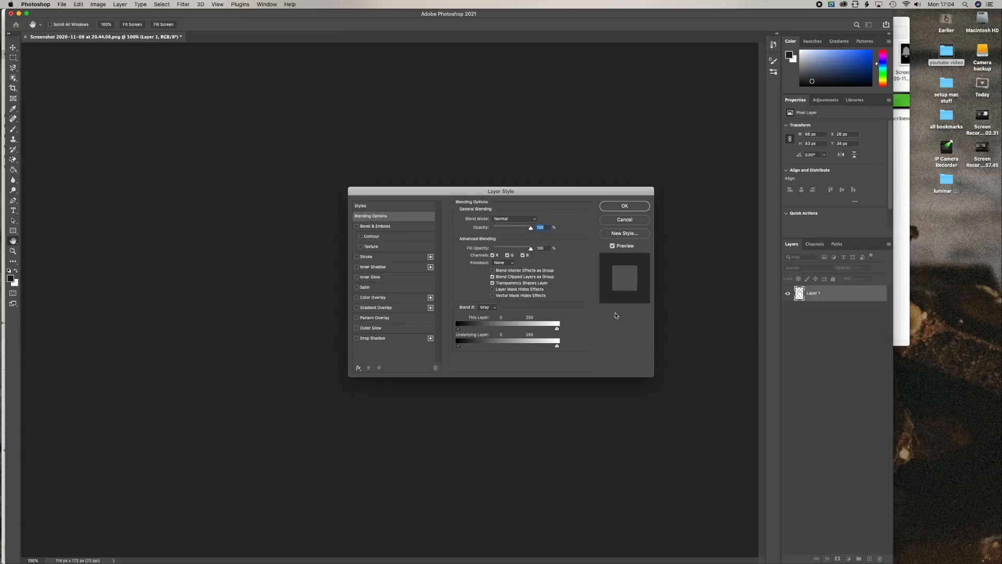
left_click(357, 256)
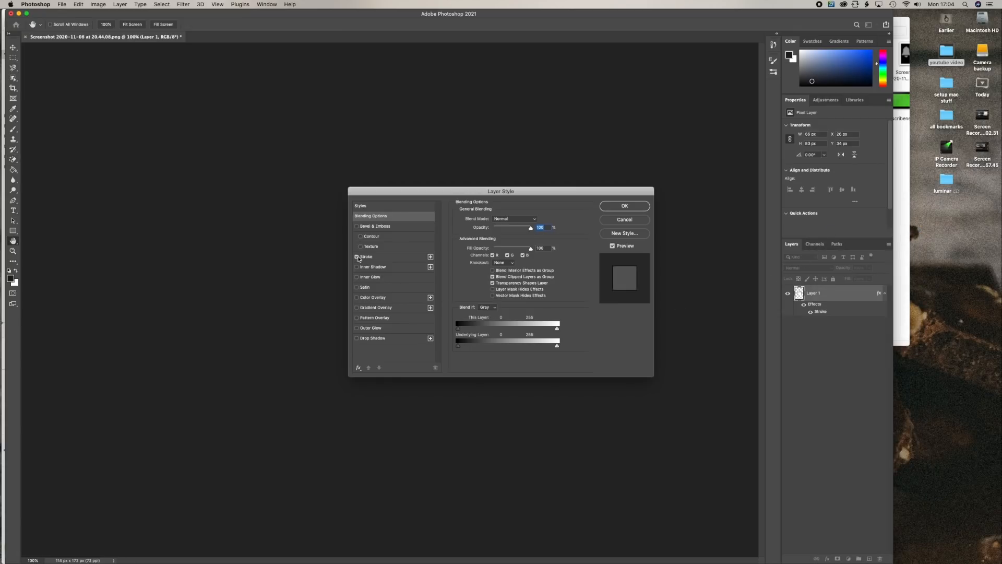
left_click(367, 256)
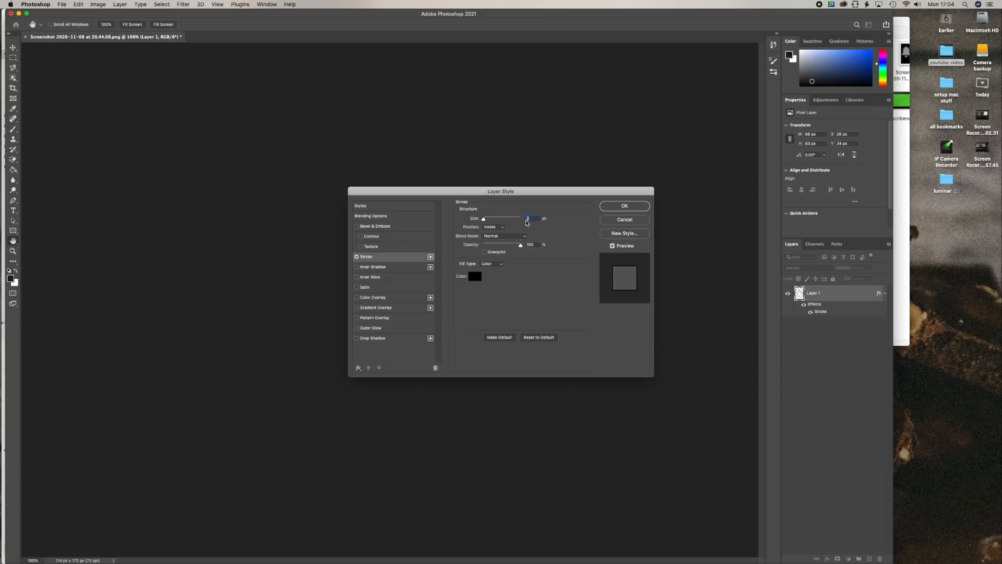
left_click(624, 205)
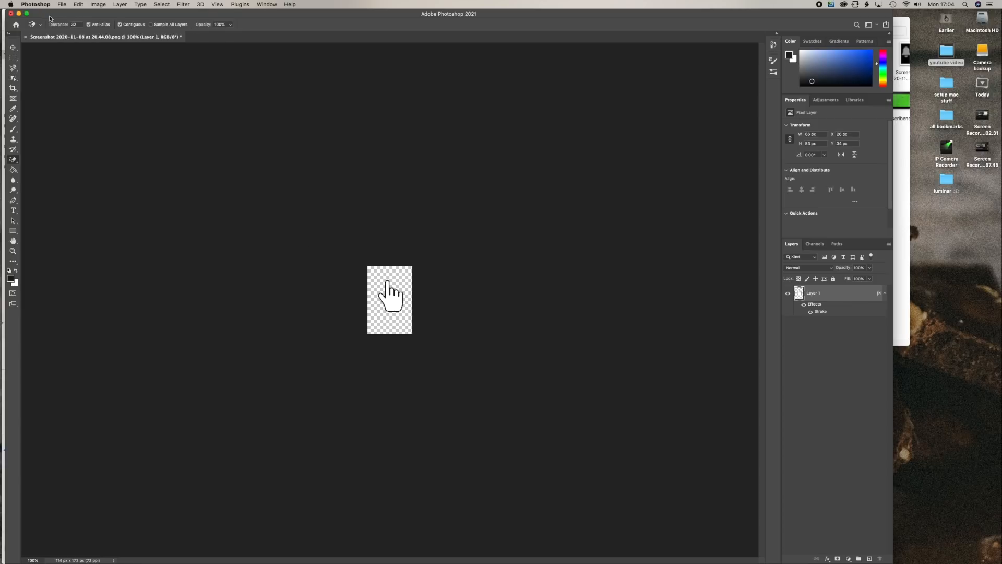
- Zoom in on the hand and save it as a PNG copy into the subscribe icons folder
left_click(217, 5)
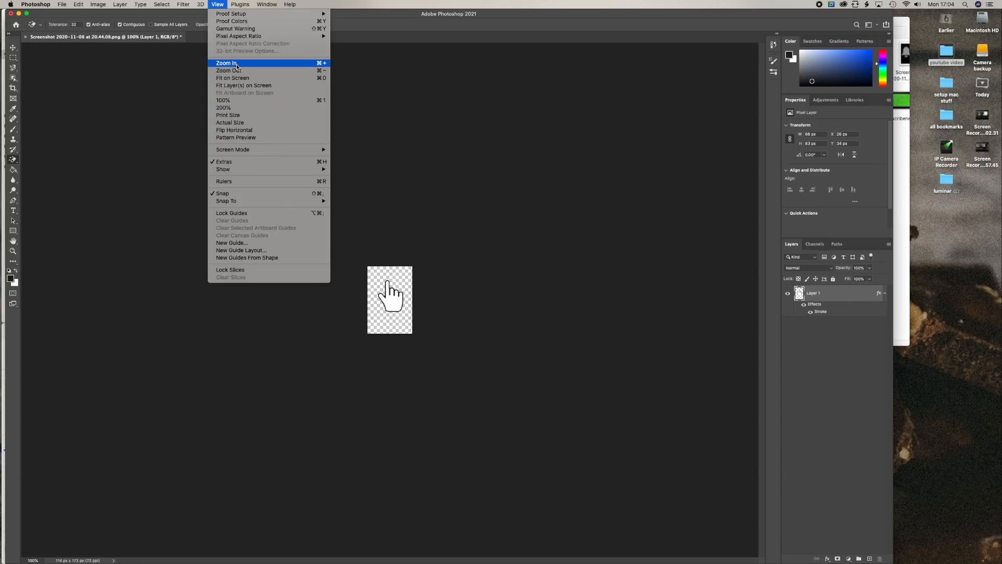
left_click(227, 63)
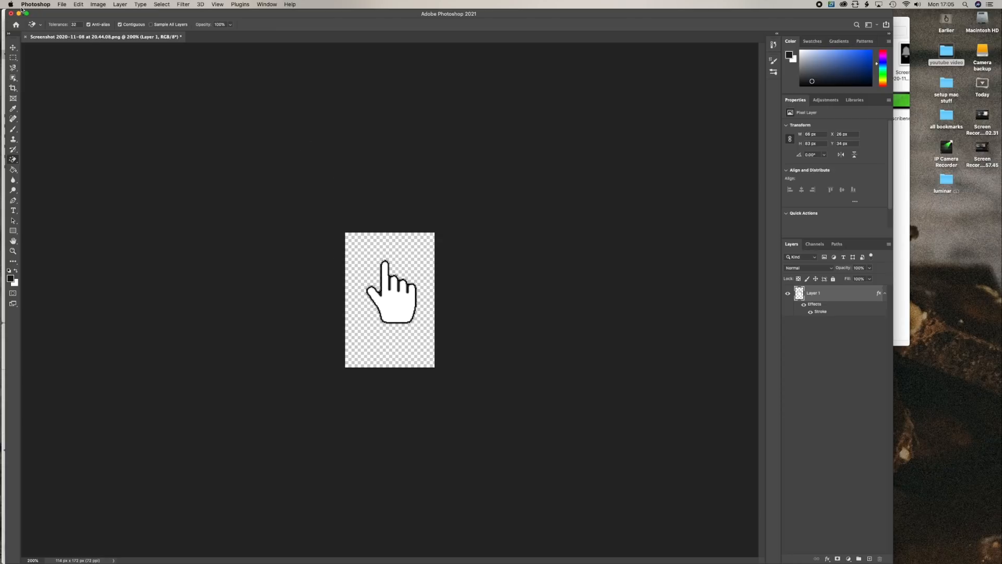
left_click(63, 4)
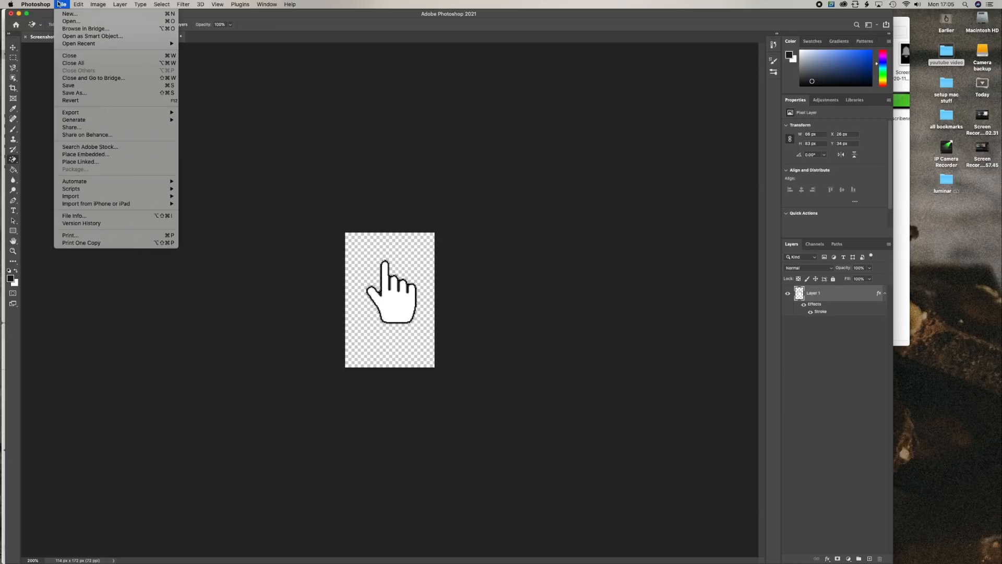
mouse_move(74, 93)
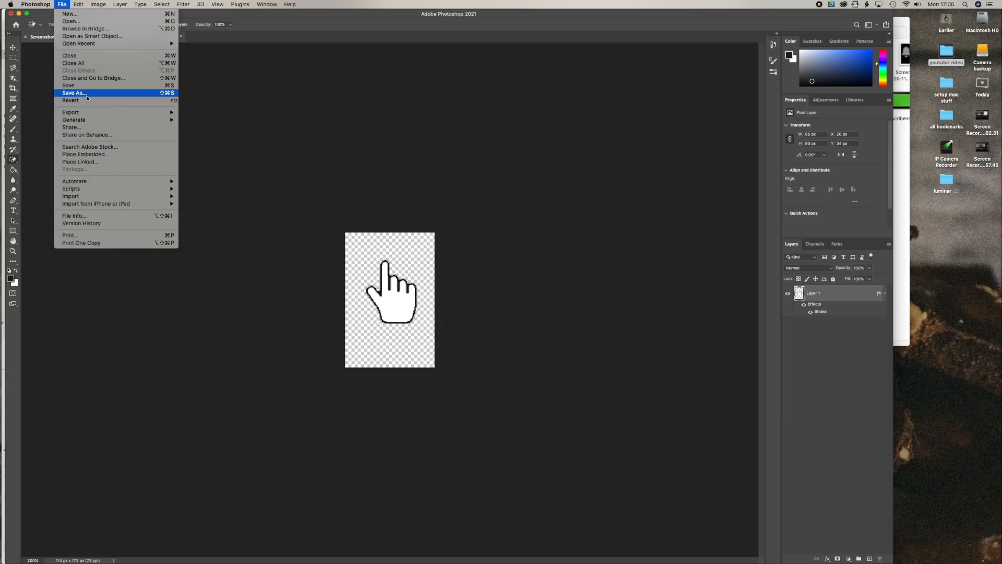
left_click(73, 93)
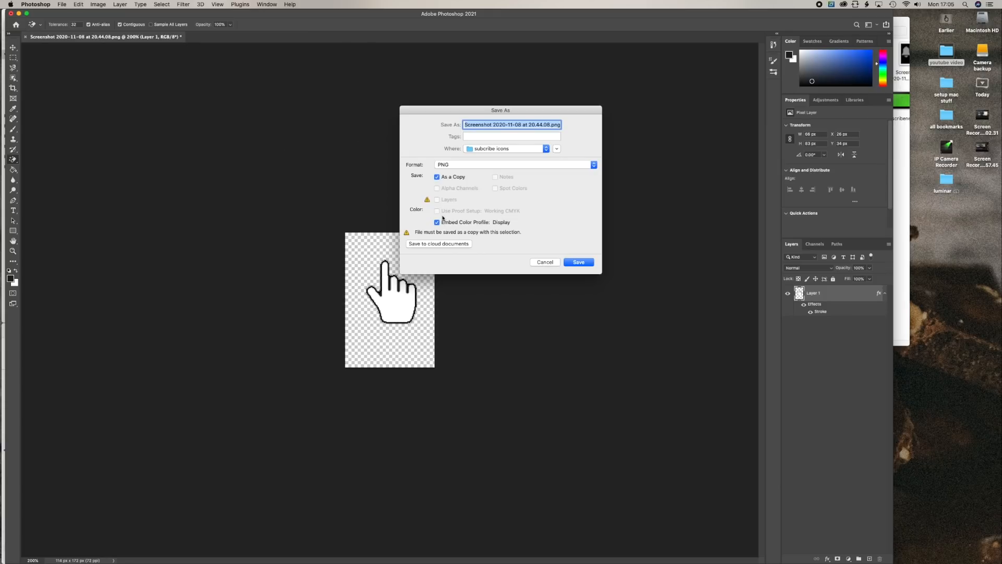
mouse_move(543, 261)
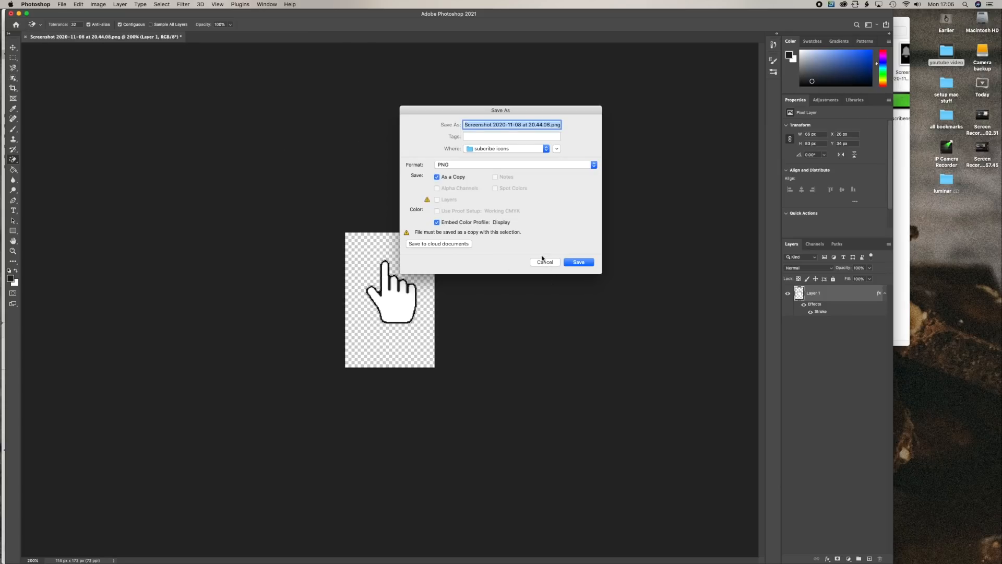
left_click(578, 262)
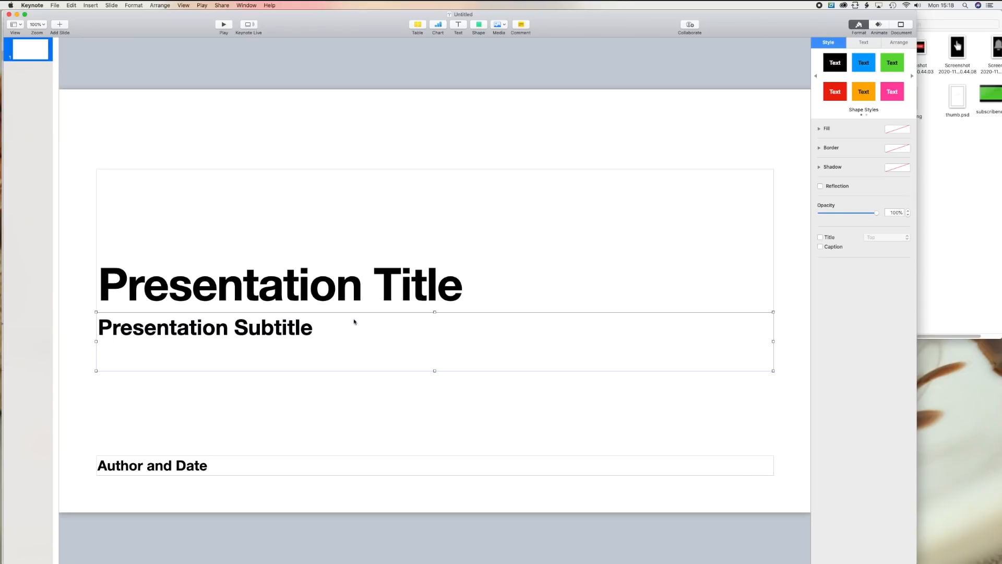
- Delete the slide's title placeholders and start setting the background to a green colour fill
left_click(280, 284)
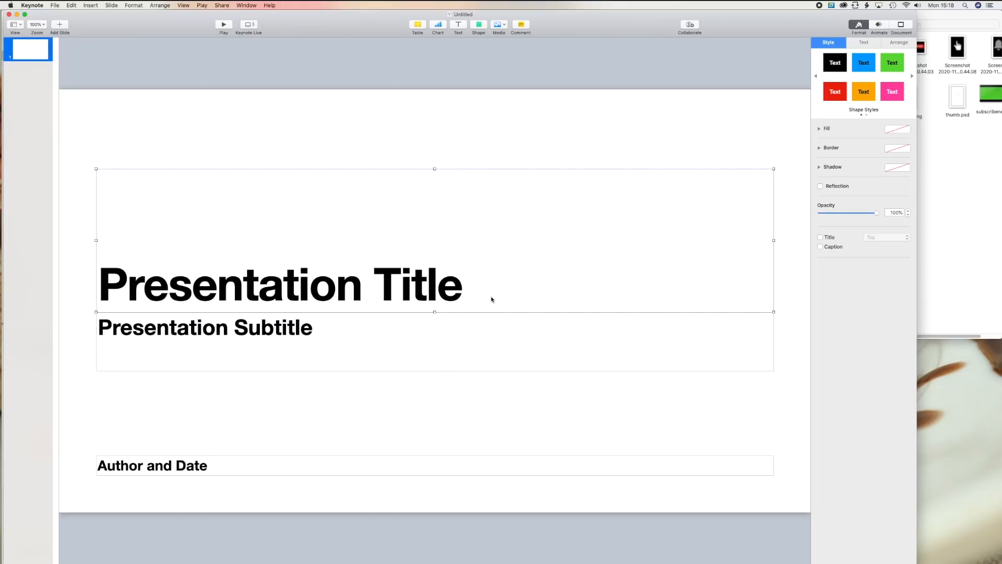
key("Delete")
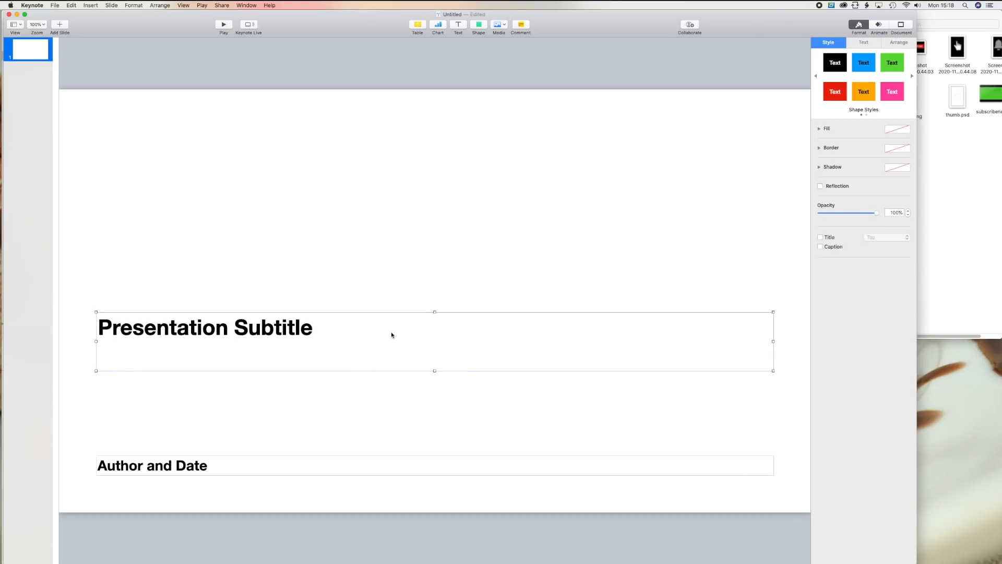
left_click(294, 413)
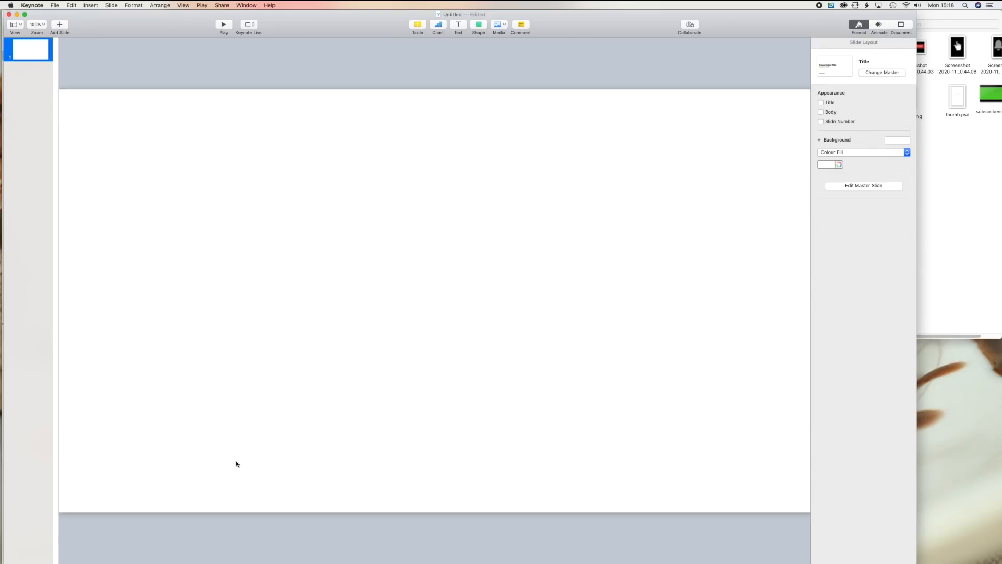
left_click(826, 164)
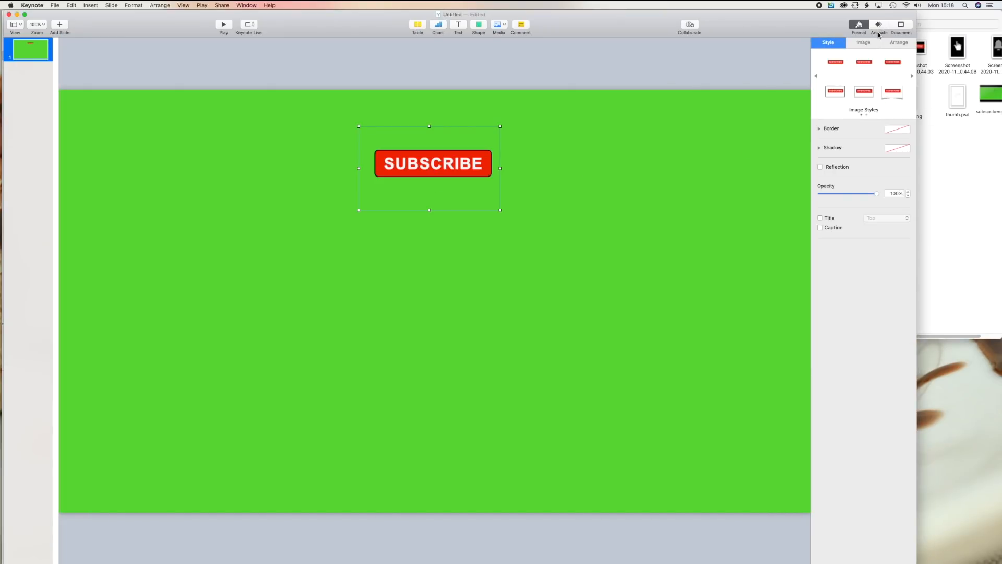
- Give the SUBSCRIBE button a Blink action effect set to 4 blinks
left_click(879, 28)
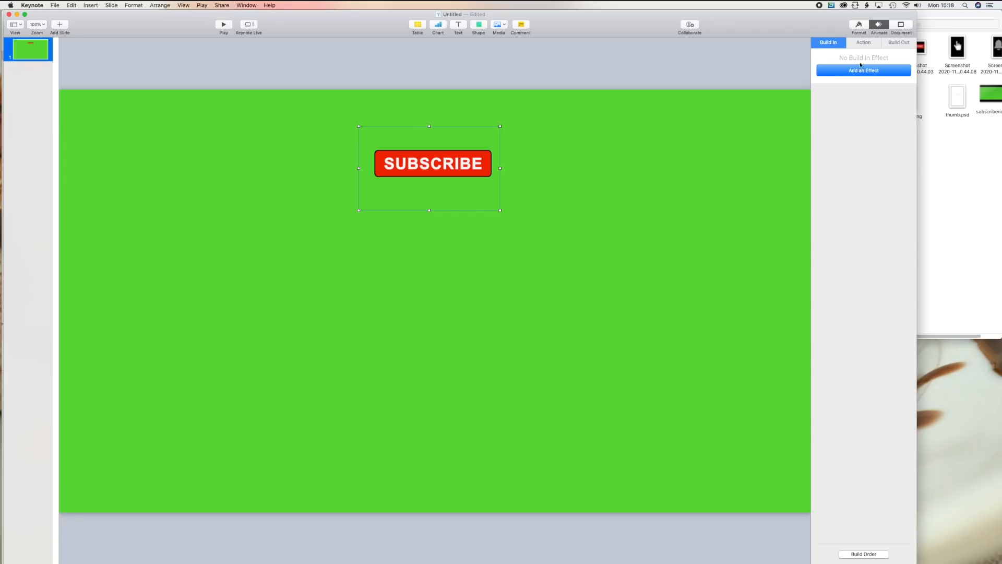
left_click(864, 42)
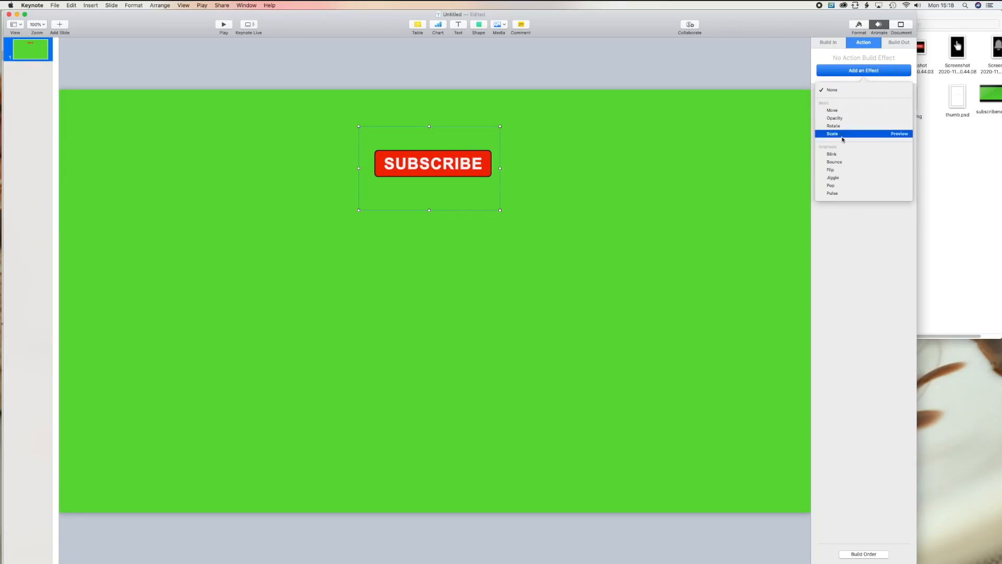
left_click(832, 154)
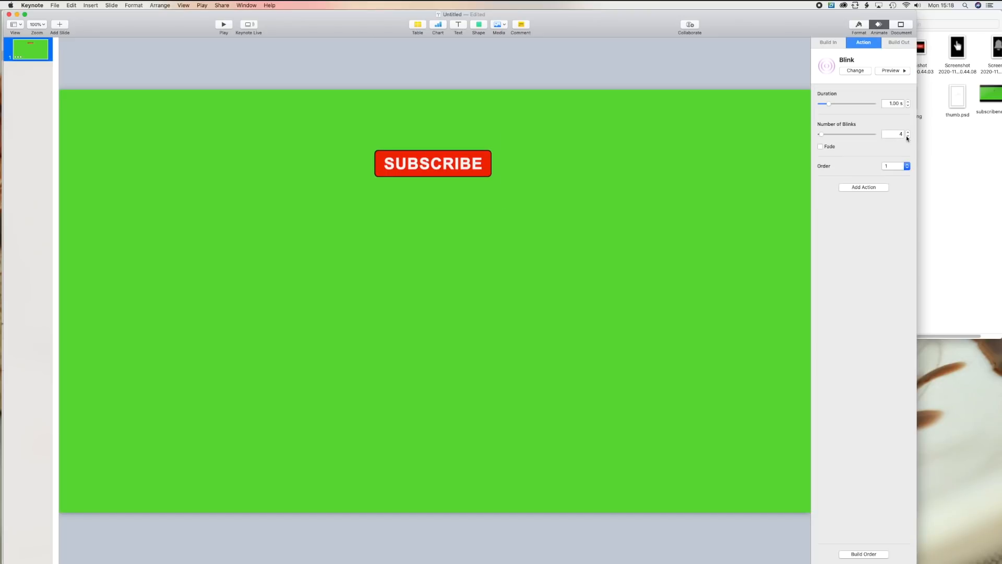
left_click(908, 137)
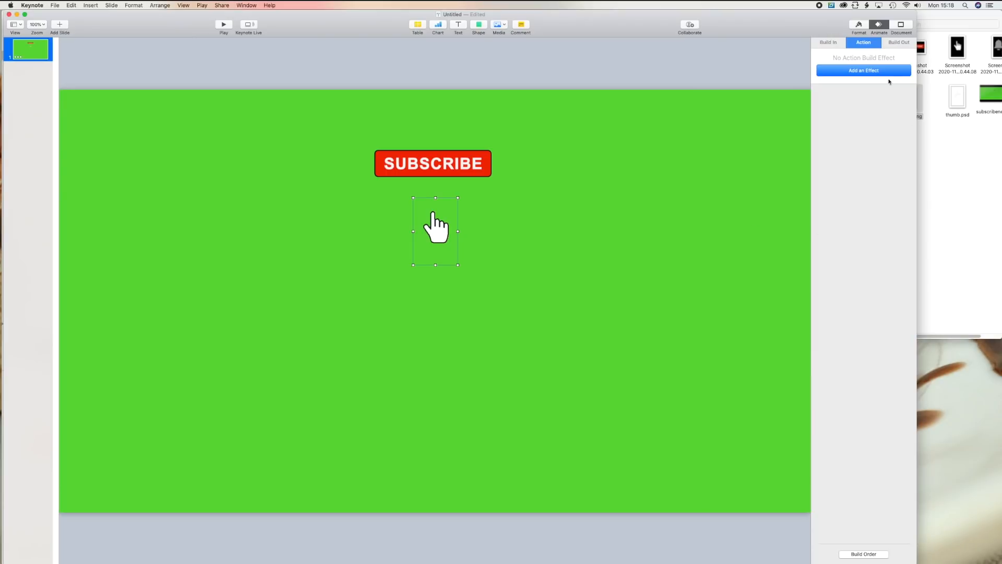
- Give the hand image a Move action effect and show the slide's Build Order list
left_click(863, 71)
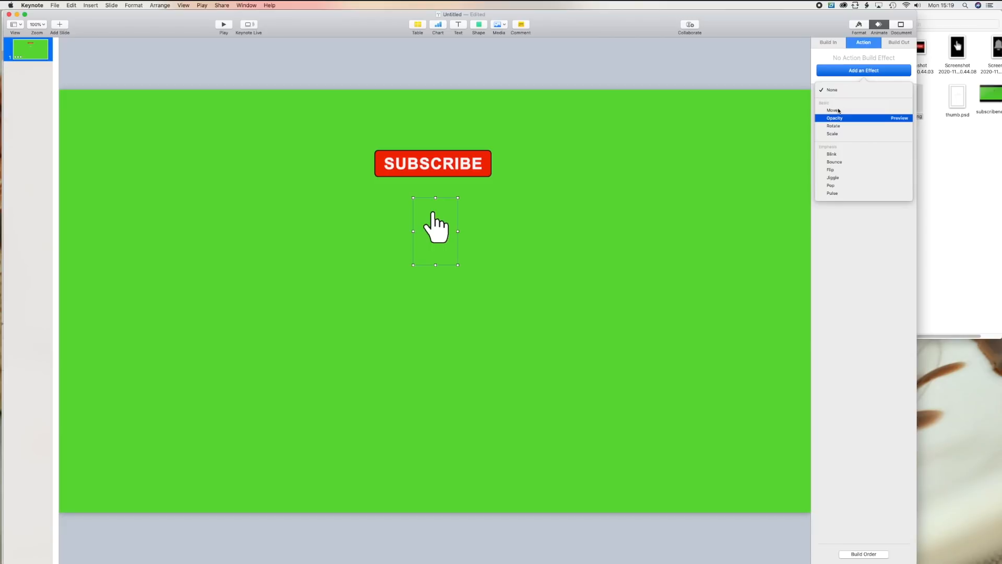
left_click(833, 110)
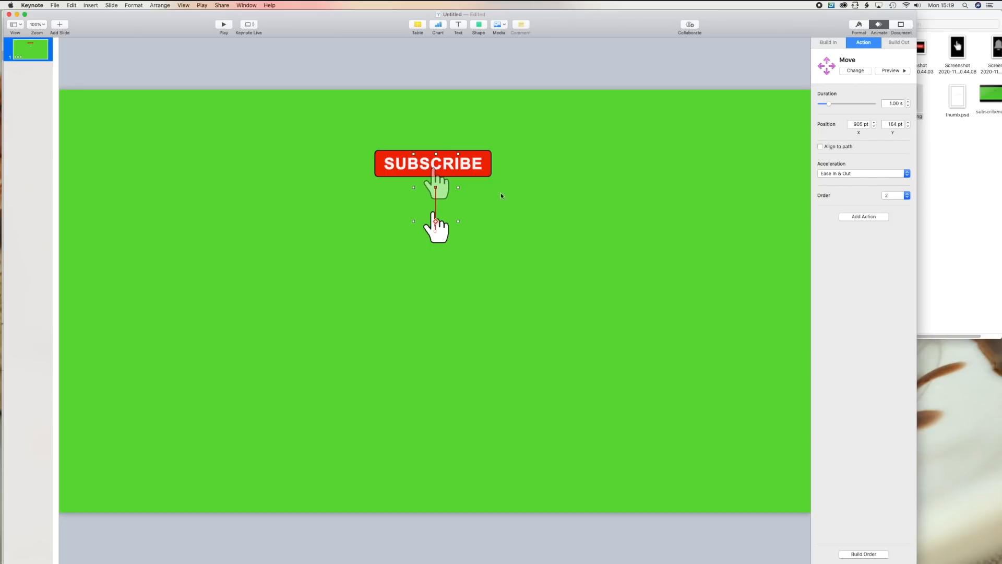
mouse_move(862, 550)
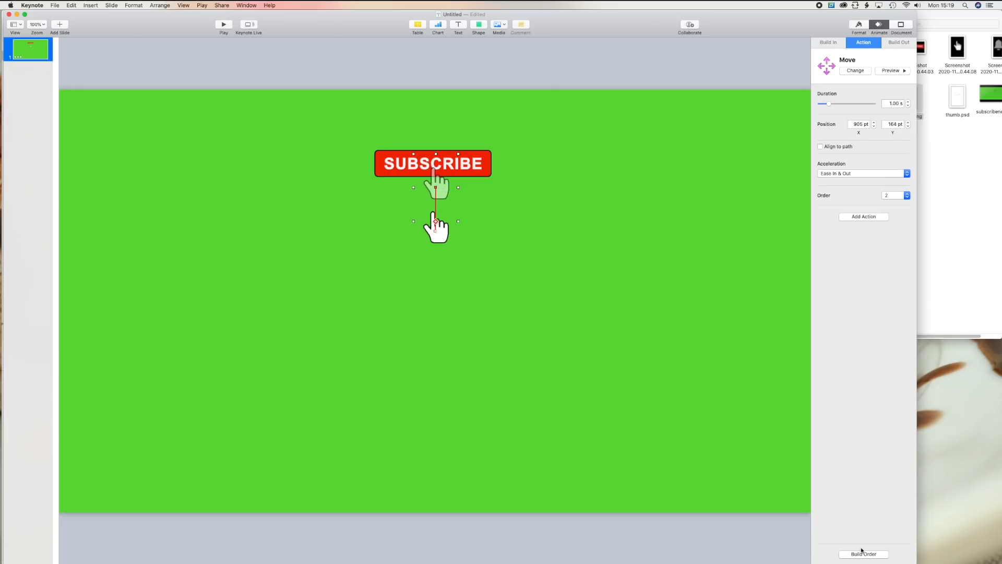
left_click(864, 553)
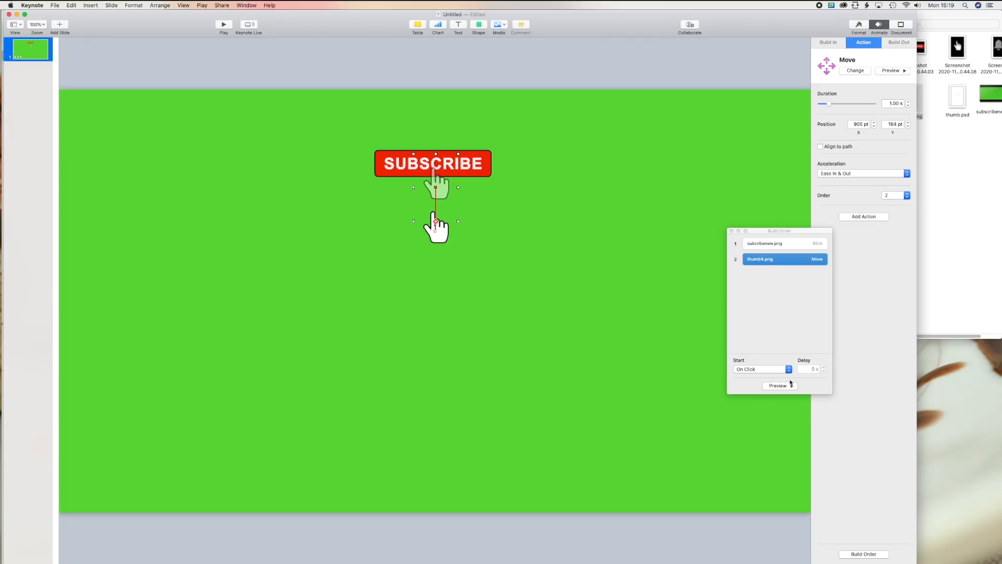
- Reorder builds so the hand's move plays before the SUBSCRIBE blink and preview the sequence
left_click(760, 370)
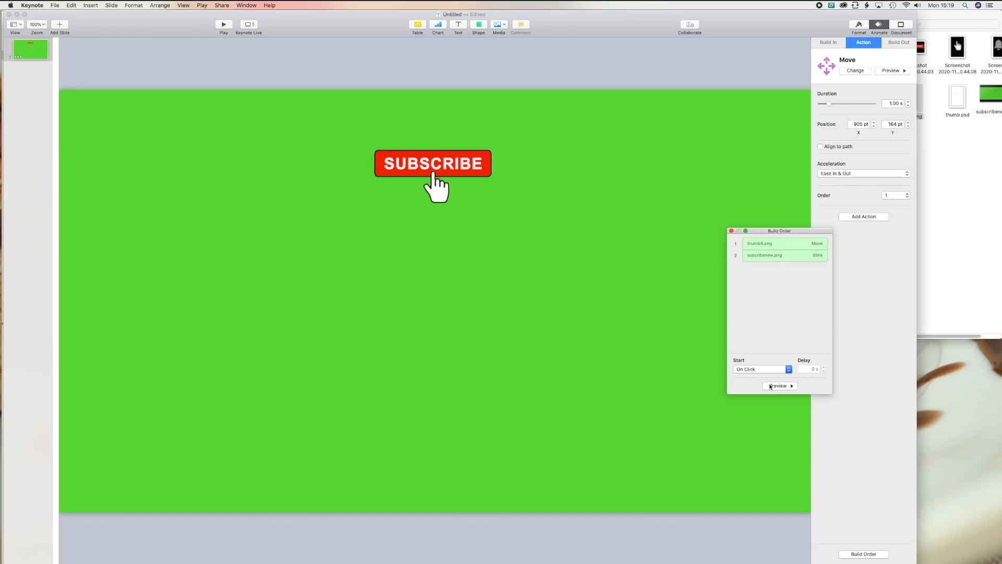
left_click(761, 243)
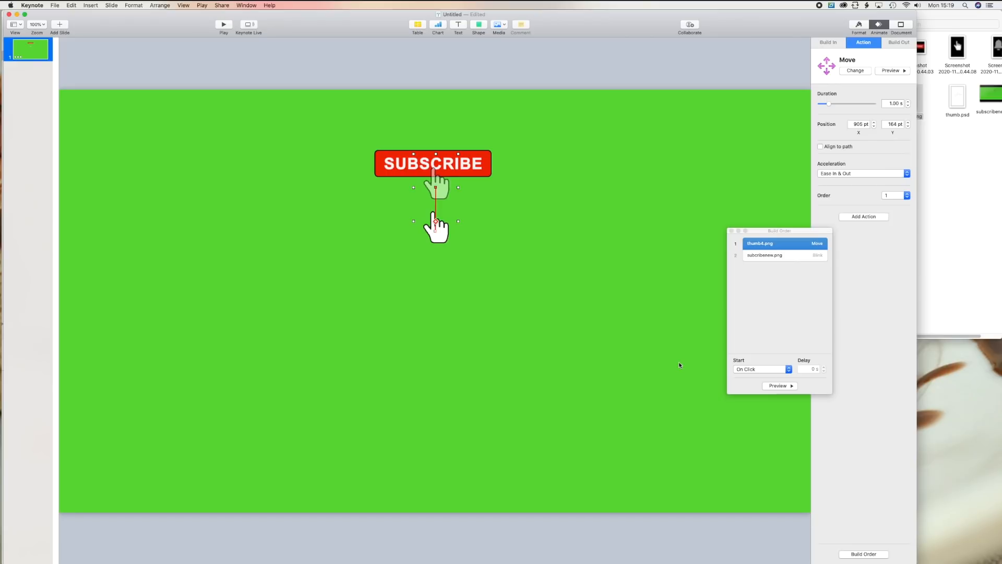
mouse_move(604, 322)
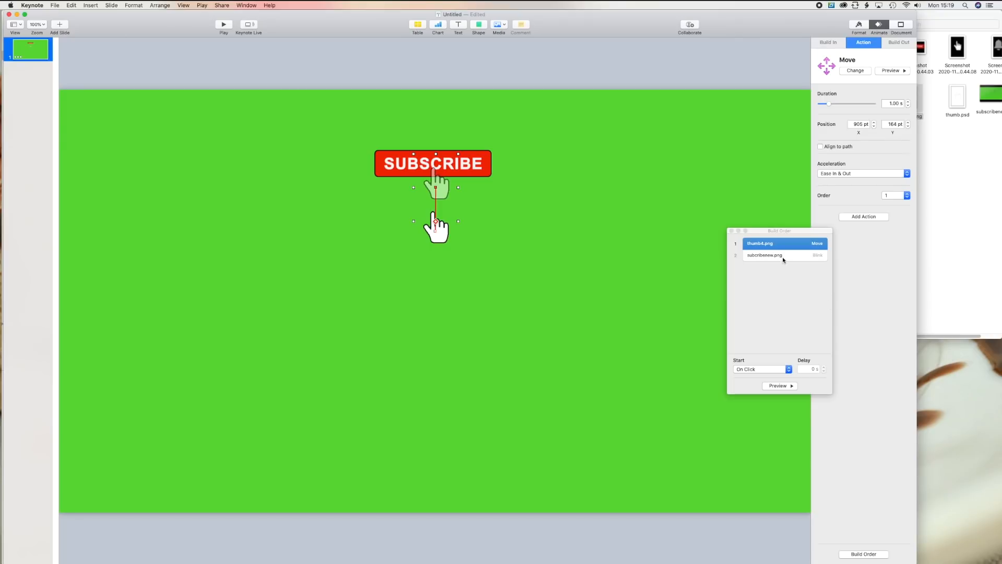
left_click(733, 231)
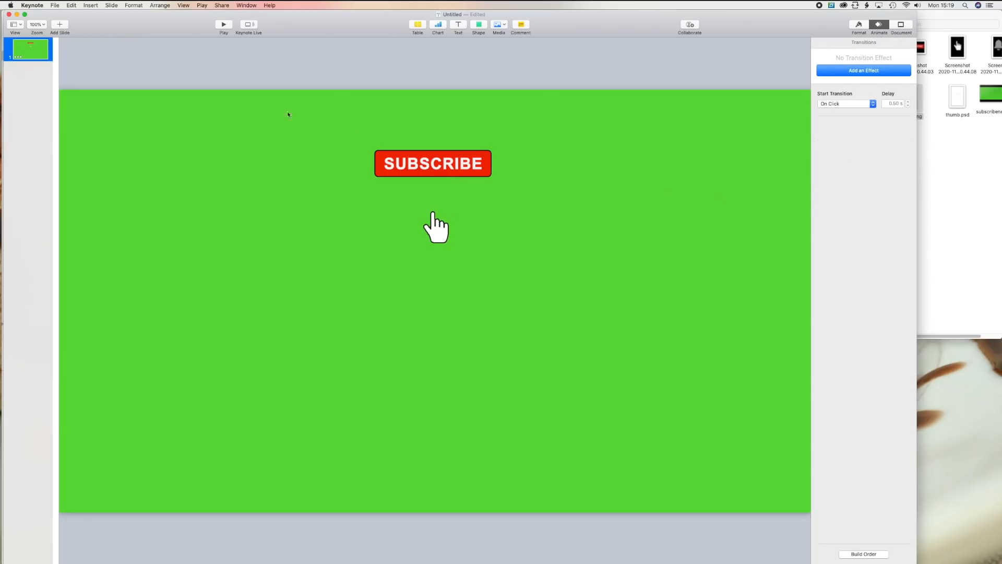
- Start a File > Export To > Movie export, then cancel at the save sheet
left_click(55, 5)
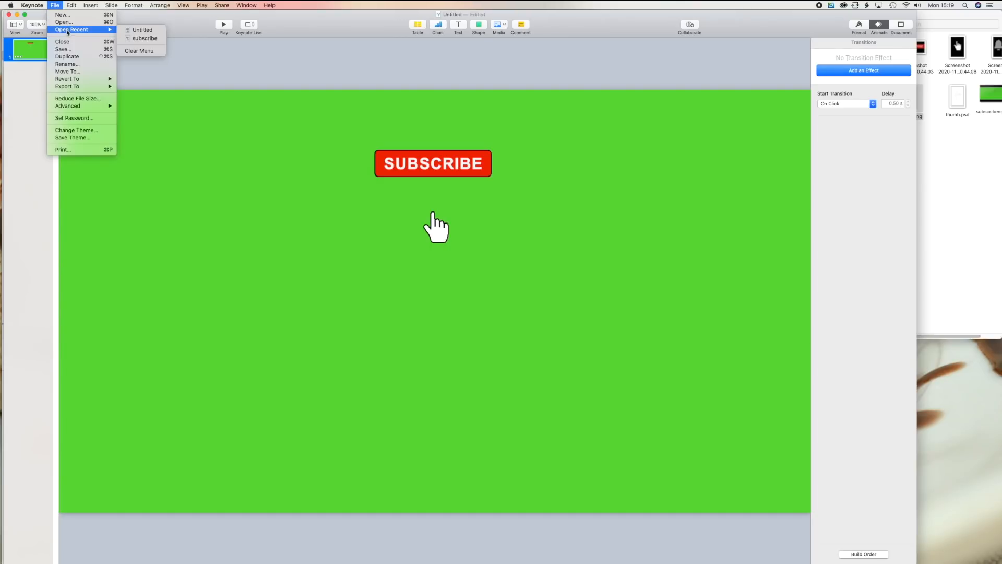
mouse_move(66, 64)
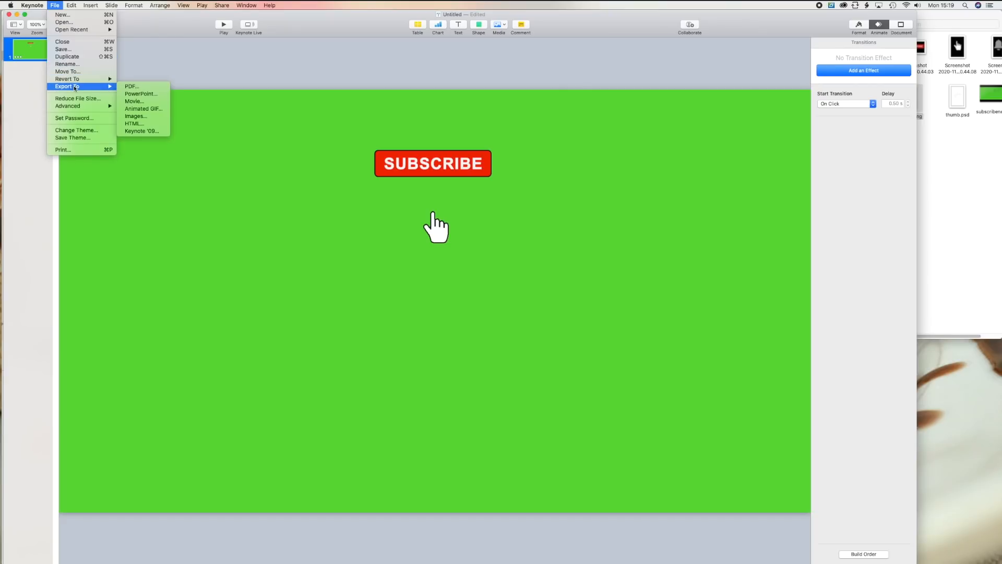
left_click(134, 101)
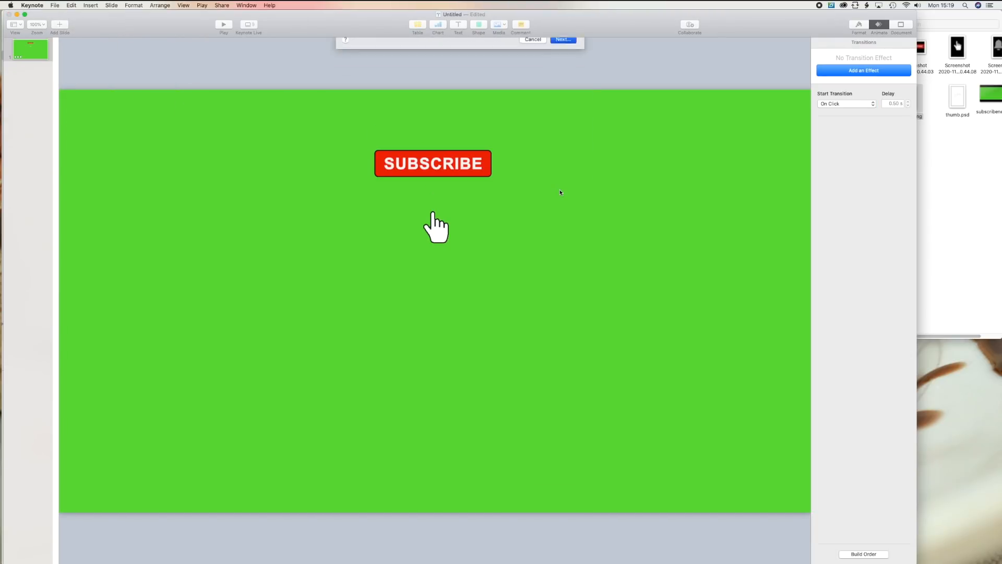
left_click(561, 39)
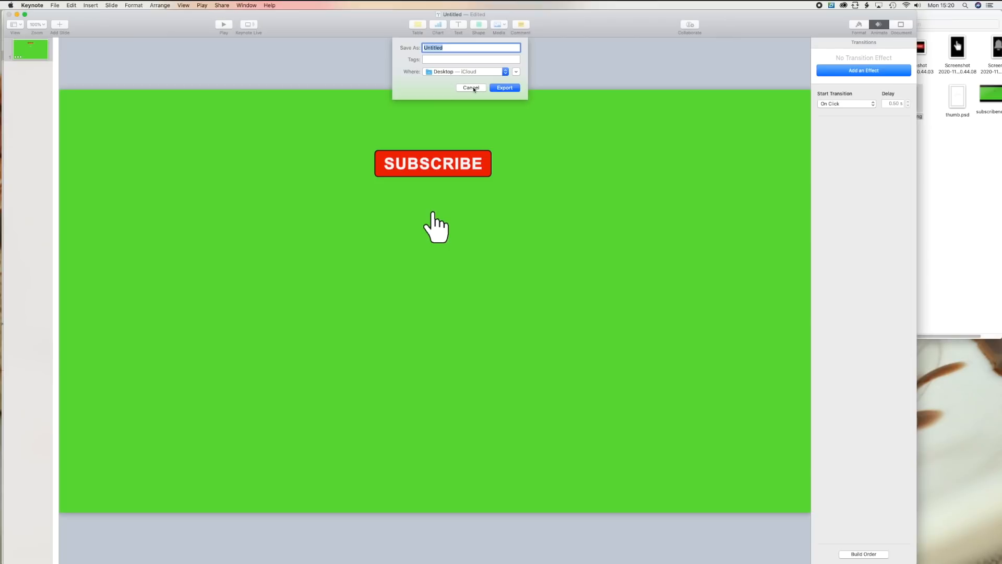
left_click(470, 87)
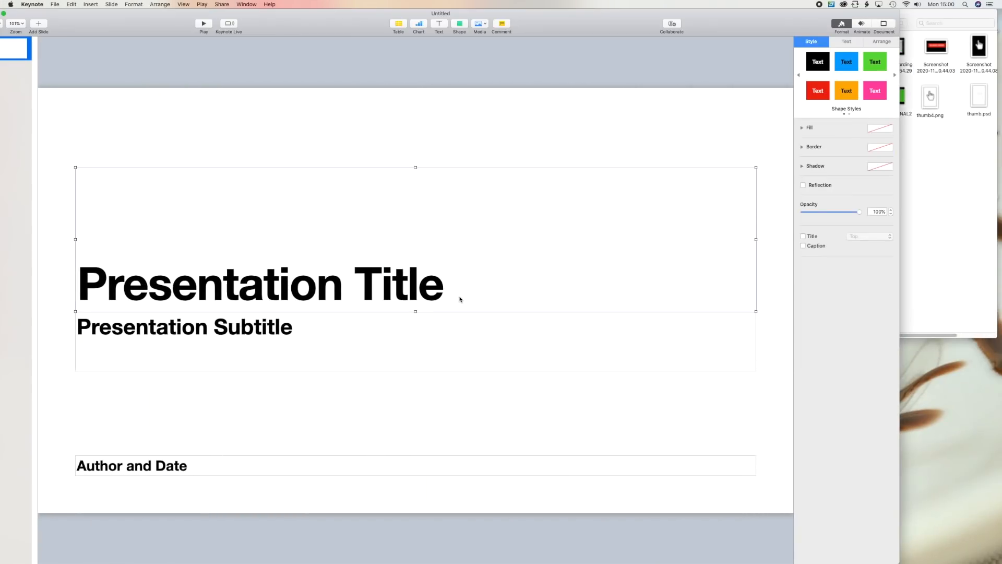
- Delete the title, subtitle and author placeholders and give the slide a green Colour Fill background
key("delete")
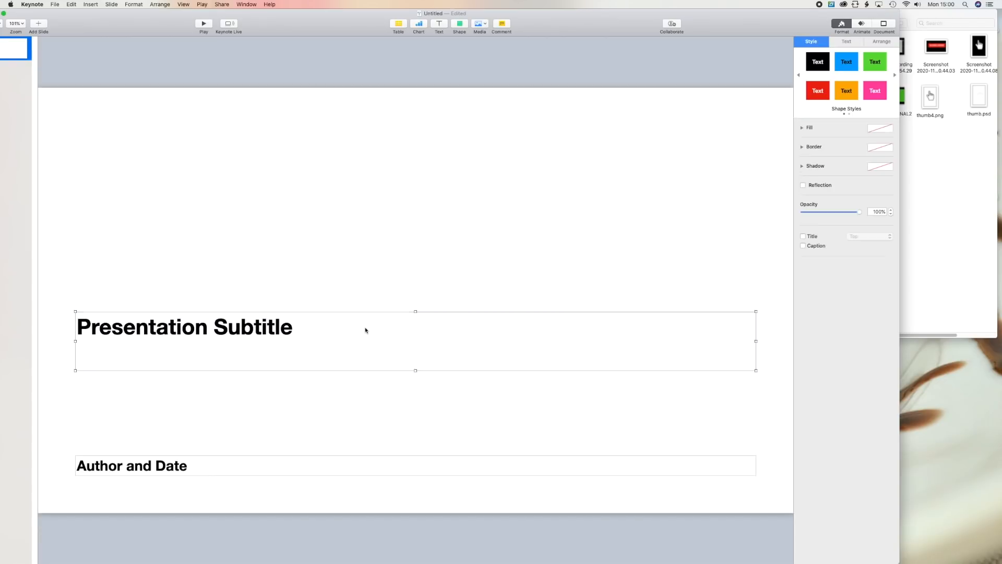
left_click(282, 402)
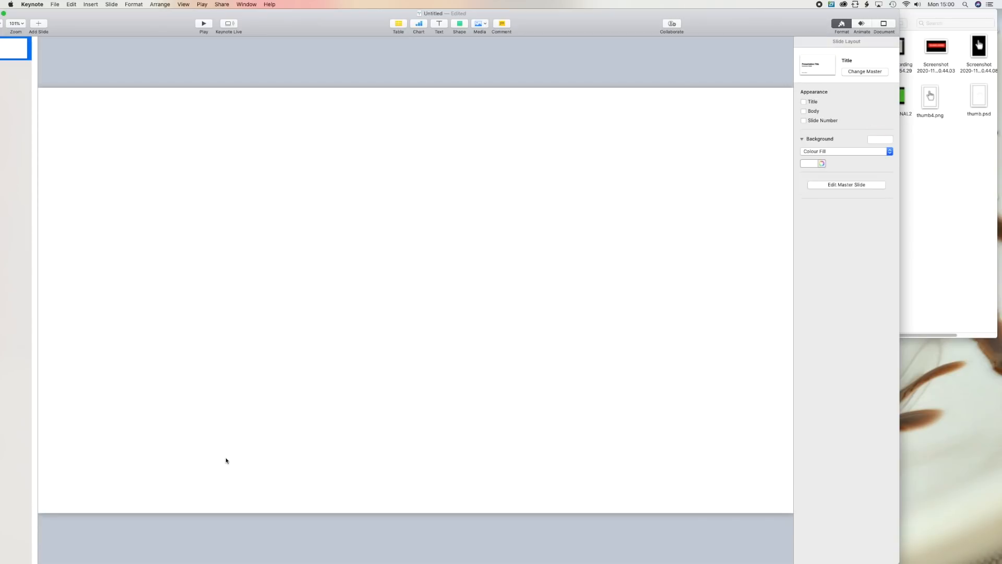
mouse_move(827, 148)
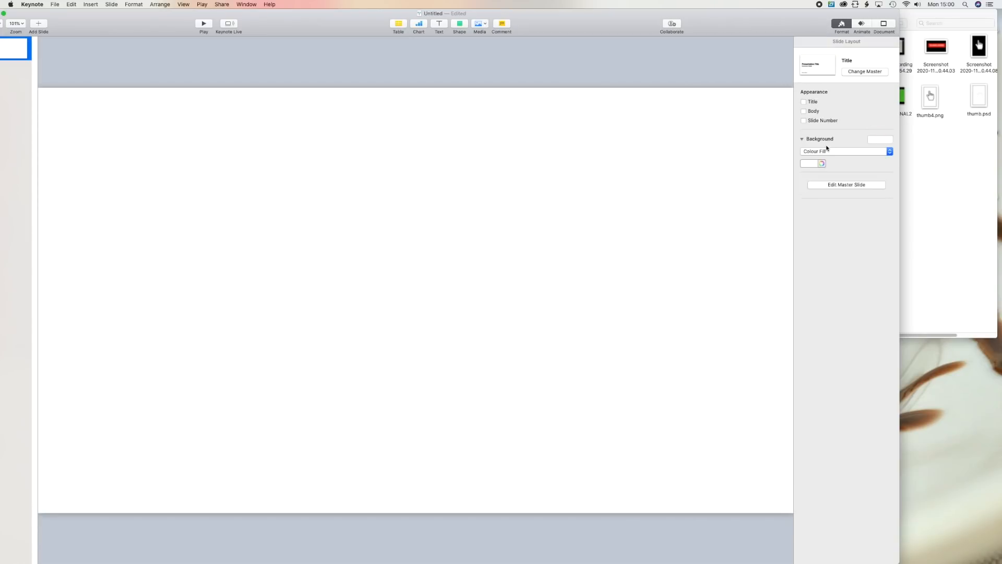
left_click(823, 163)
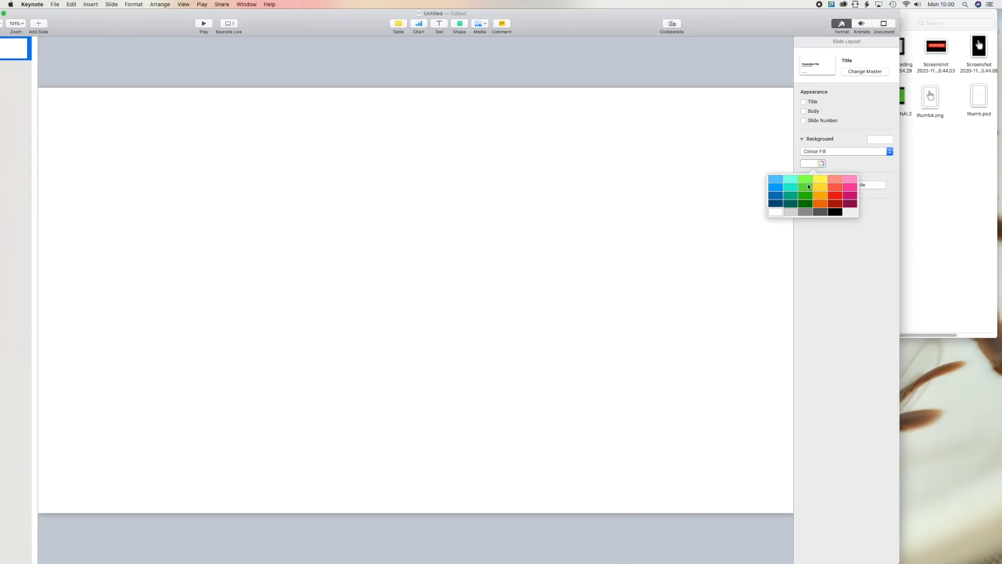
left_click(796, 187)
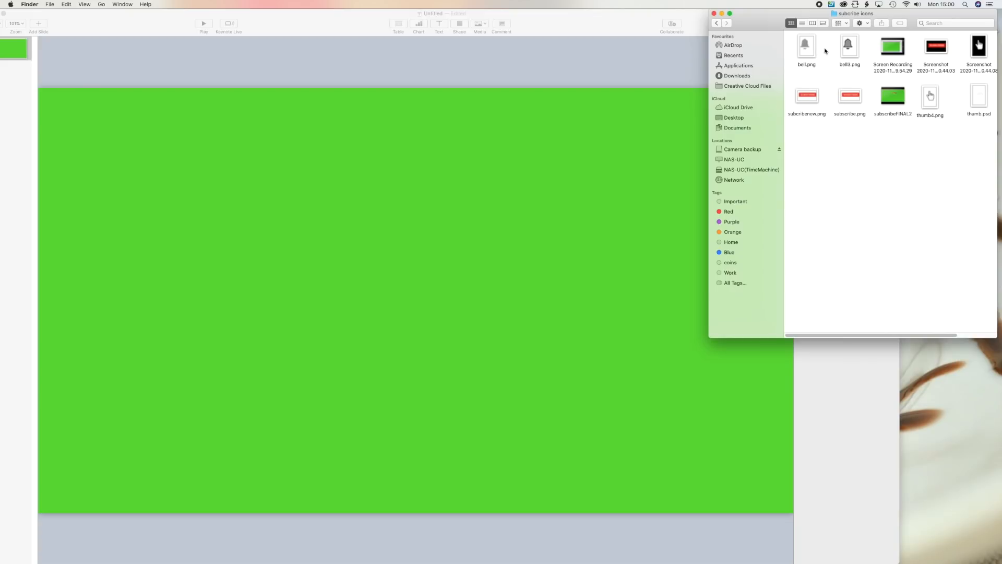
mouse_move(865, 58)
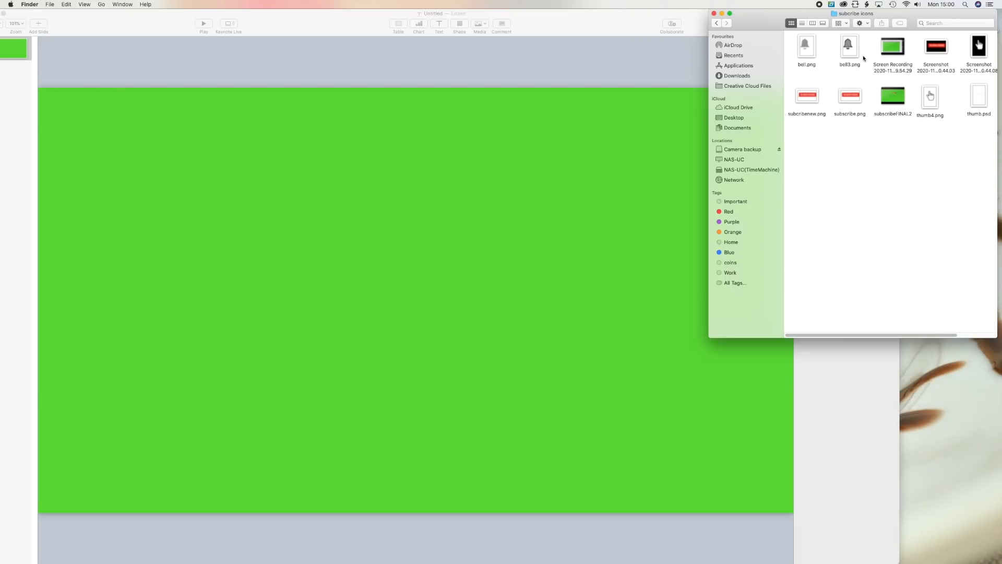
- Drag the subscribe button, bell and hand images from Finder onto the green slide
left_click(807, 96)
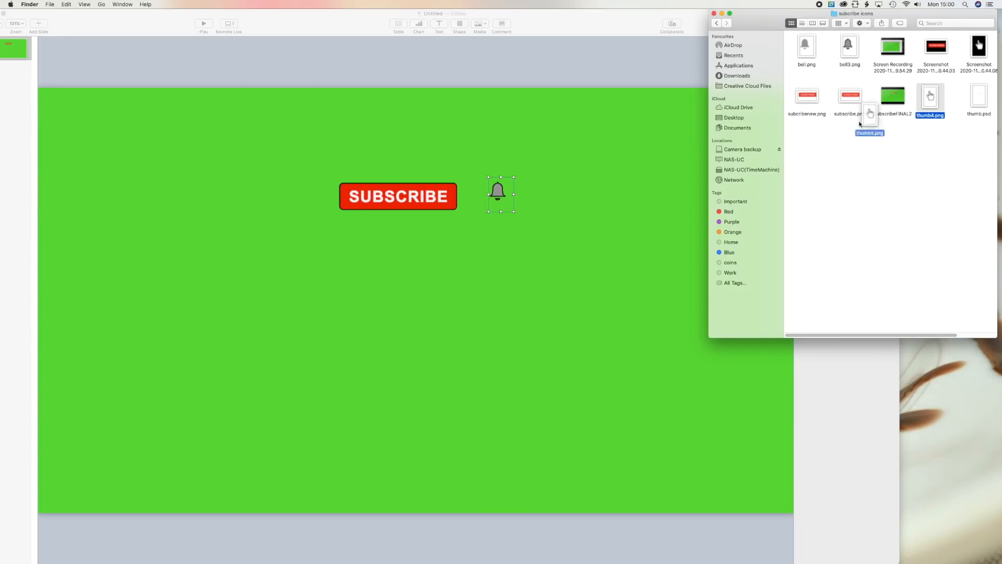
left_click_drag(869, 115, 410, 265)
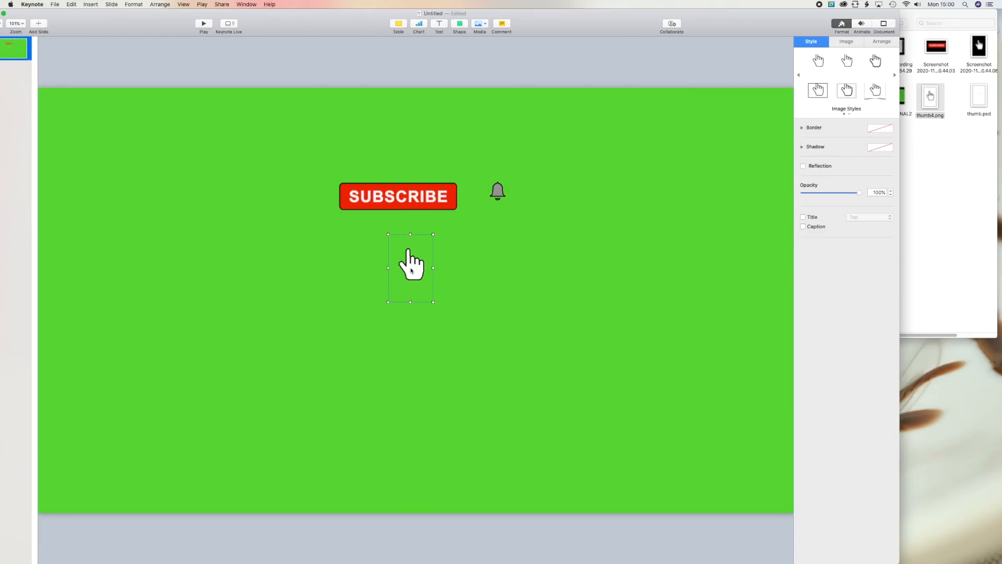
mouse_move(541, 200)
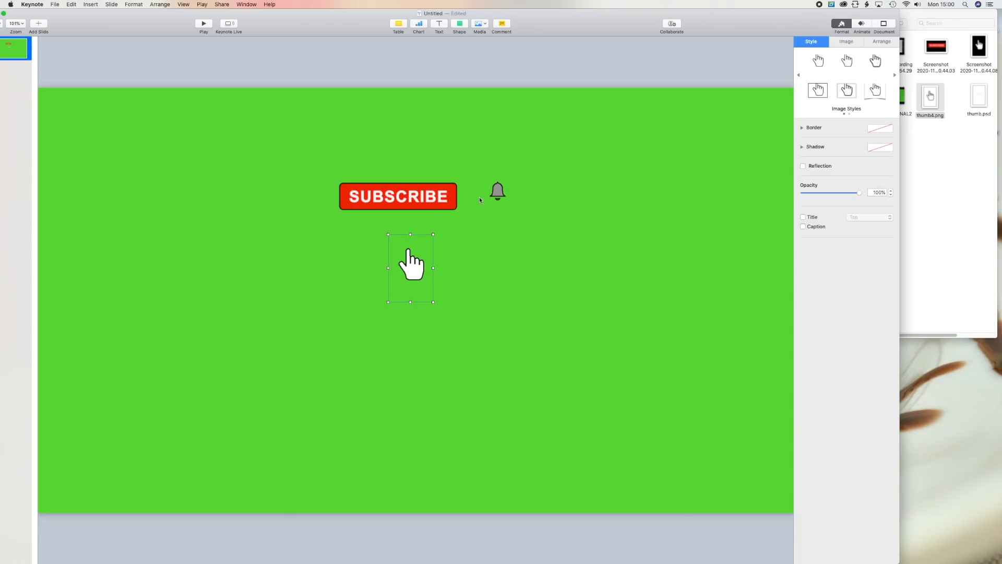
- Give the SUBSCRIBE button a Blink action and the bell a Jiggle action
left_click(398, 196)
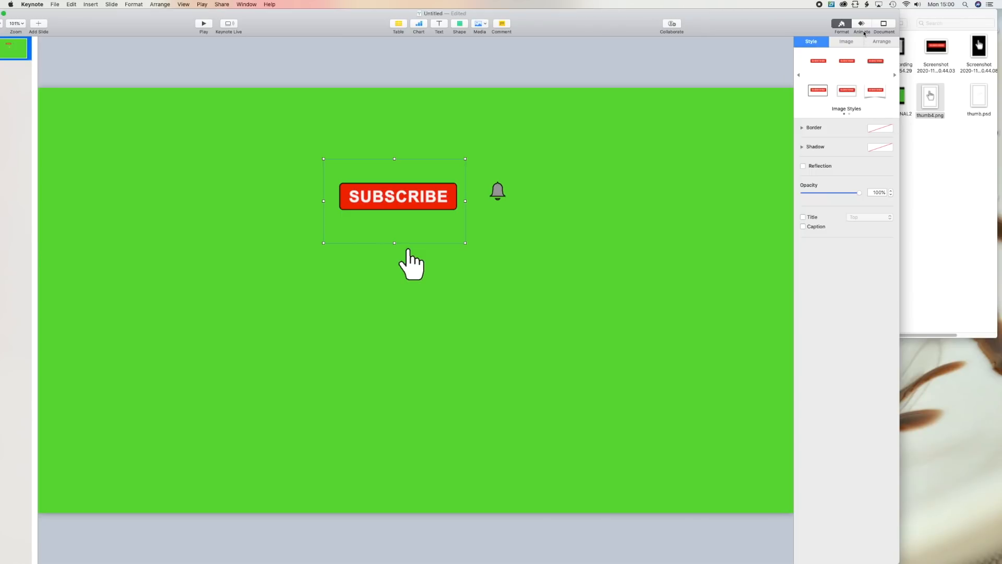
left_click(862, 26)
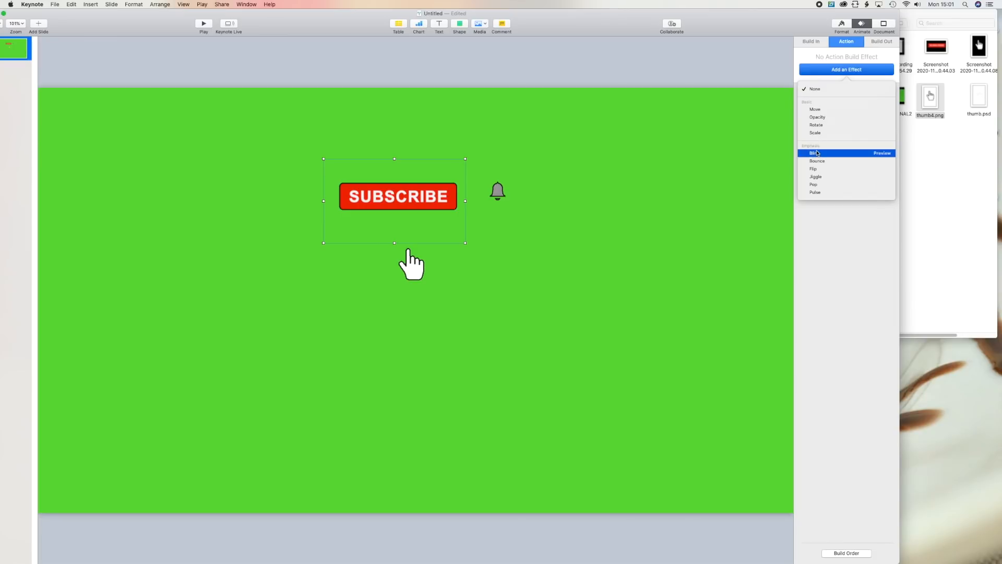
left_click(814, 153)
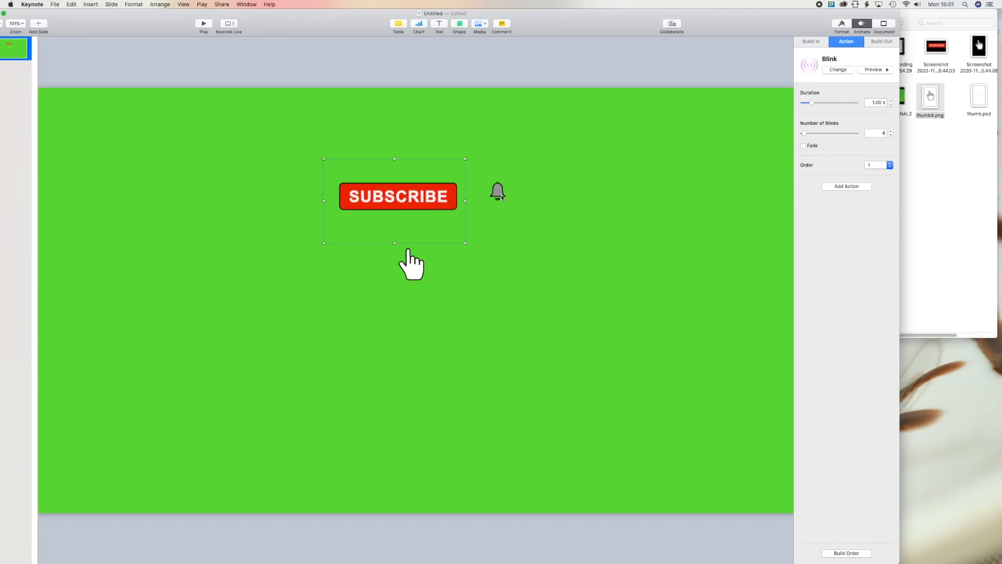
left_click(497, 191)
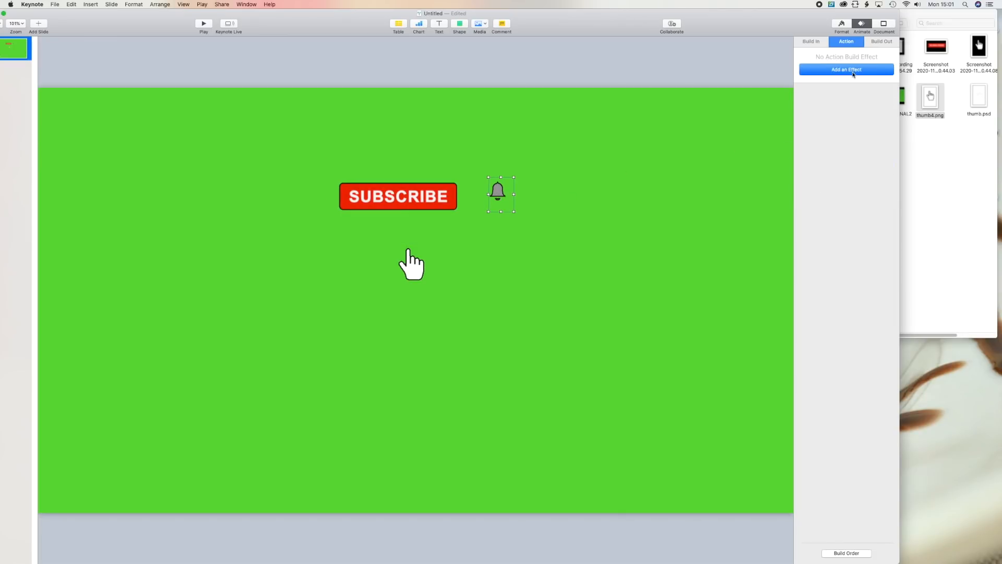
left_click(847, 69)
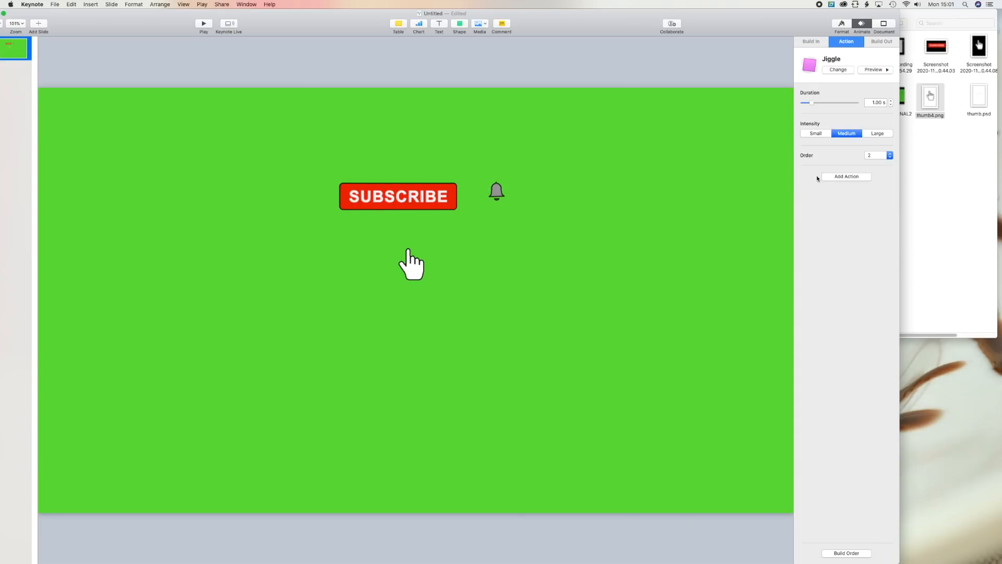
- Add two Move actions to the hand, toward the button and then the bell
left_click(412, 268)
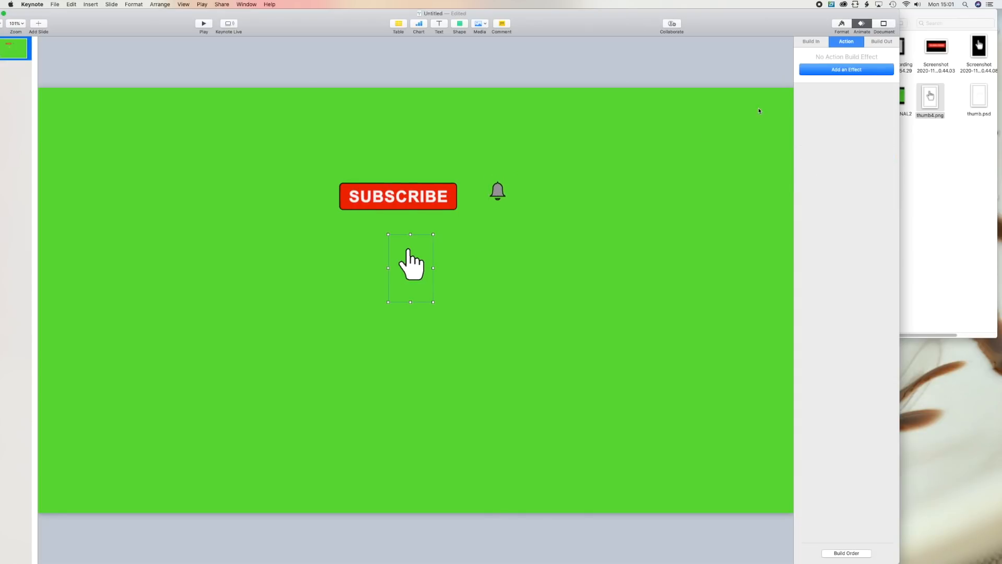
left_click(845, 69)
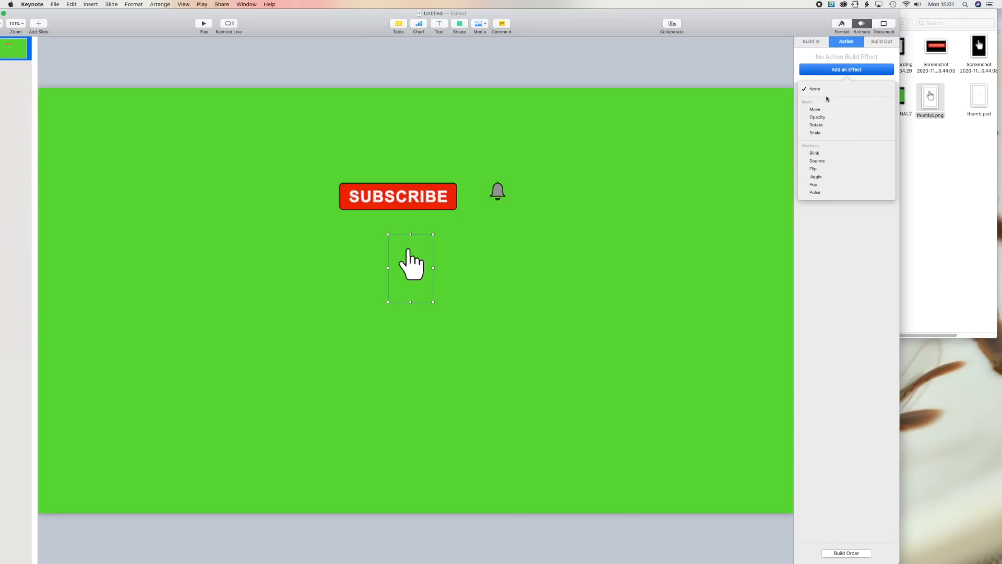
left_click(815, 109)
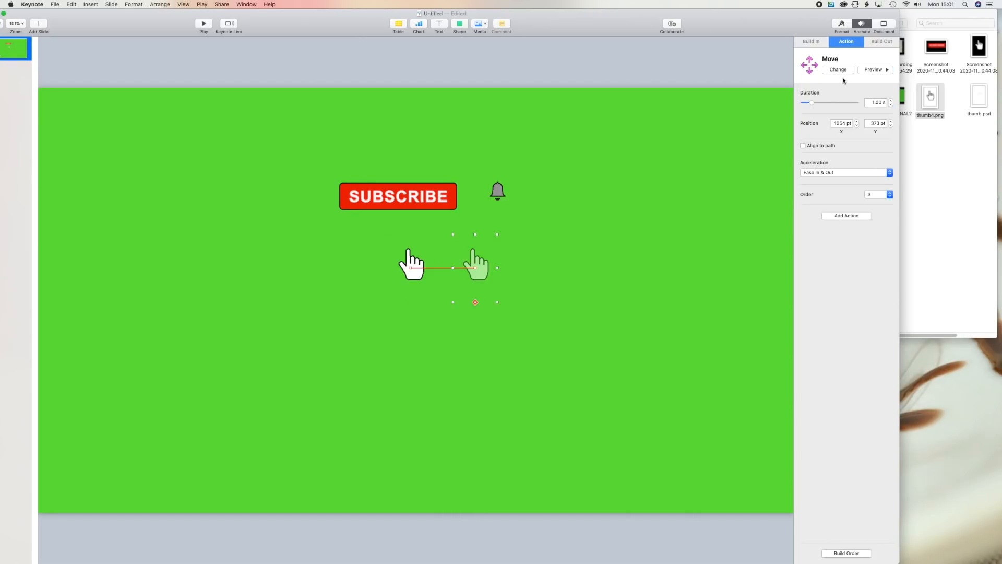
left_click(845, 216)
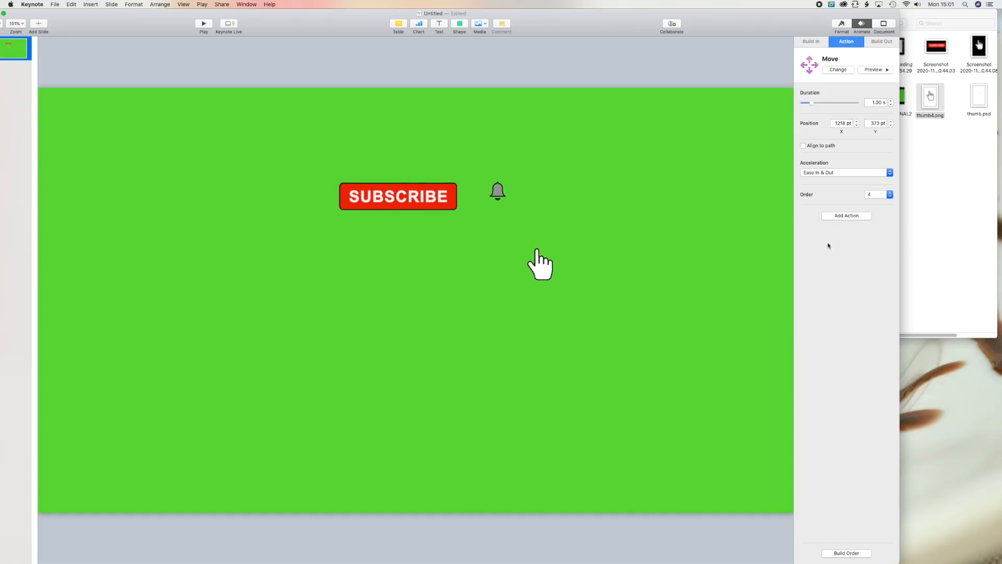
- Reduce the button's blink count to 1 and review the hand's list of actions
left_click(541, 265)
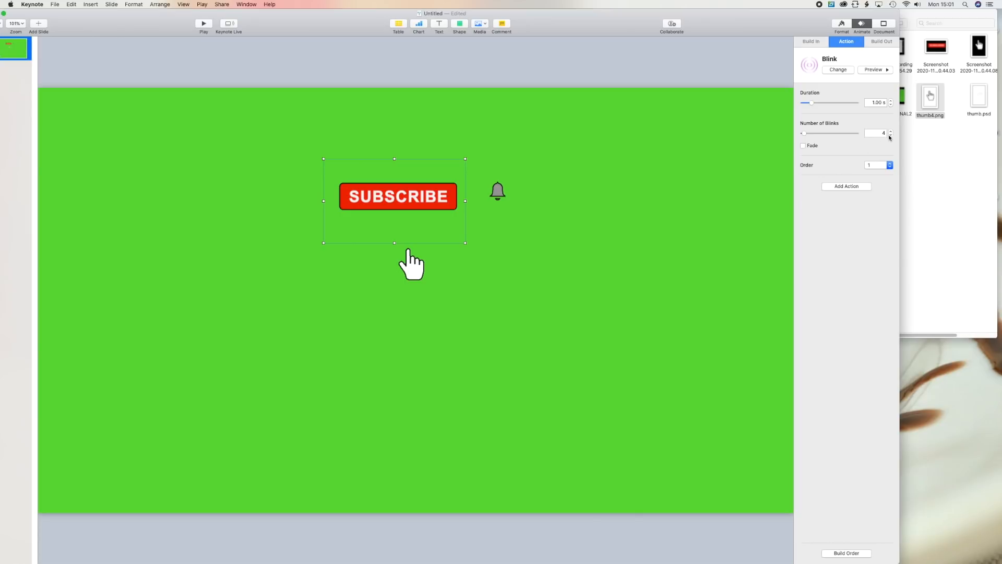
left_click(890, 136)
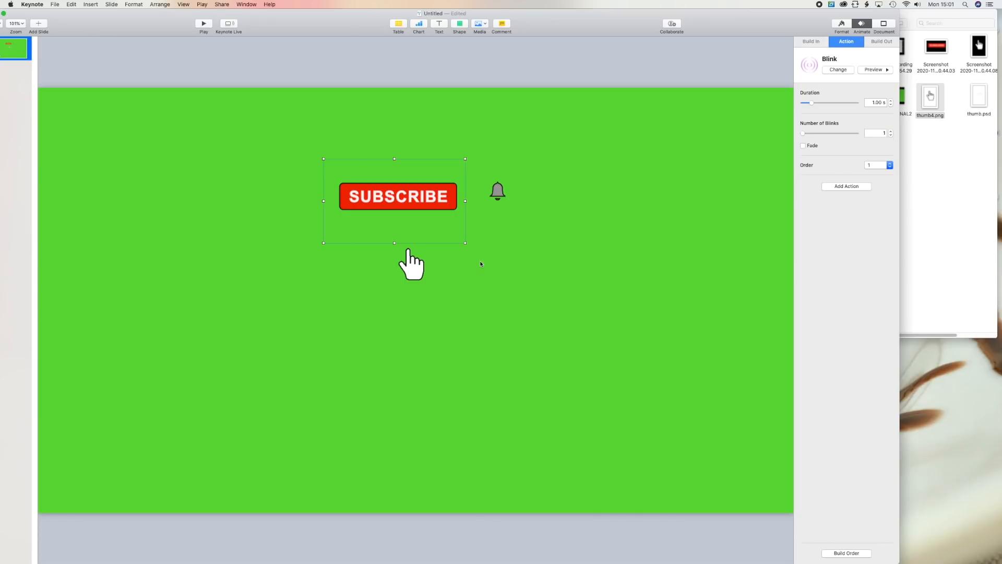
left_click(411, 267)
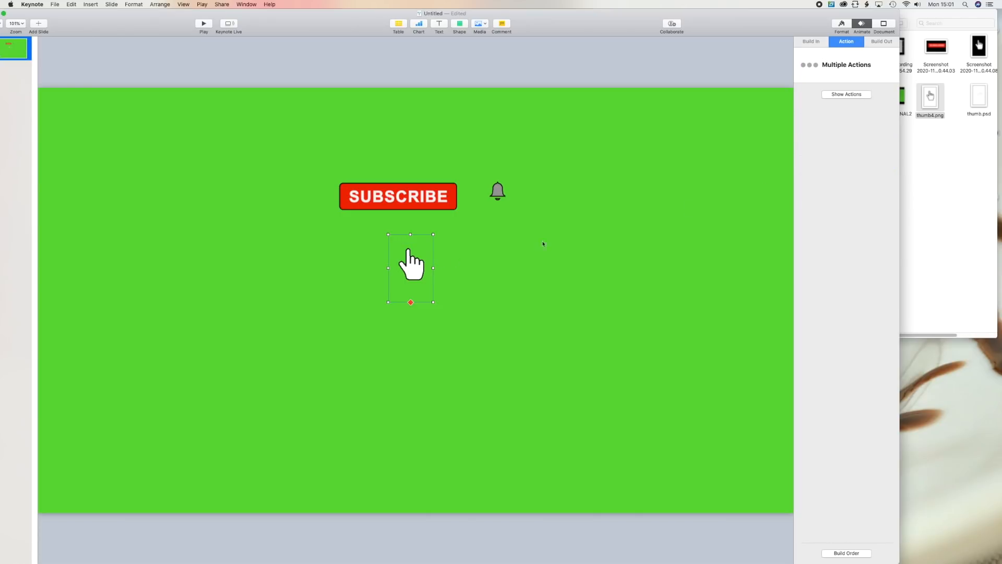
left_click(397, 197)
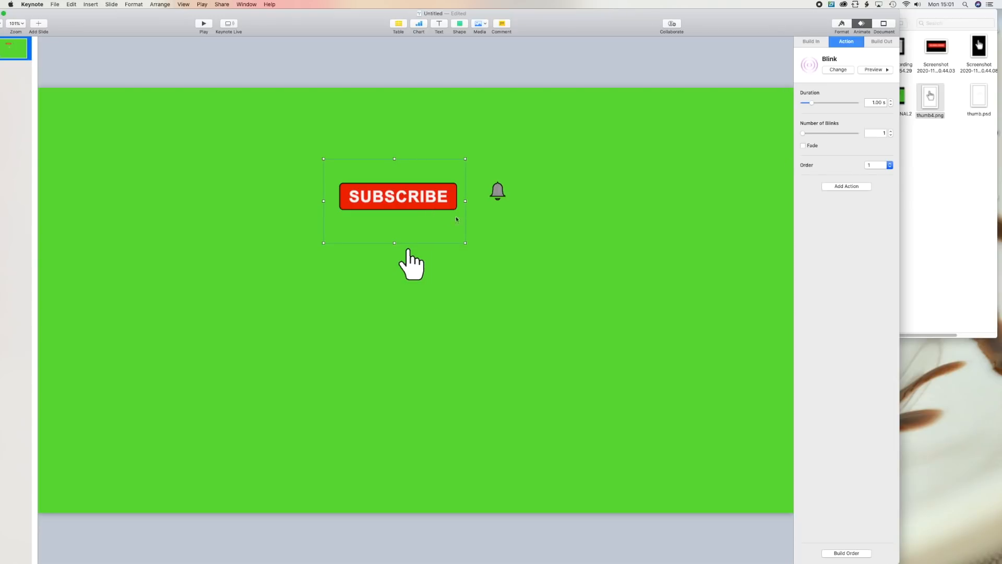
left_click(411, 262)
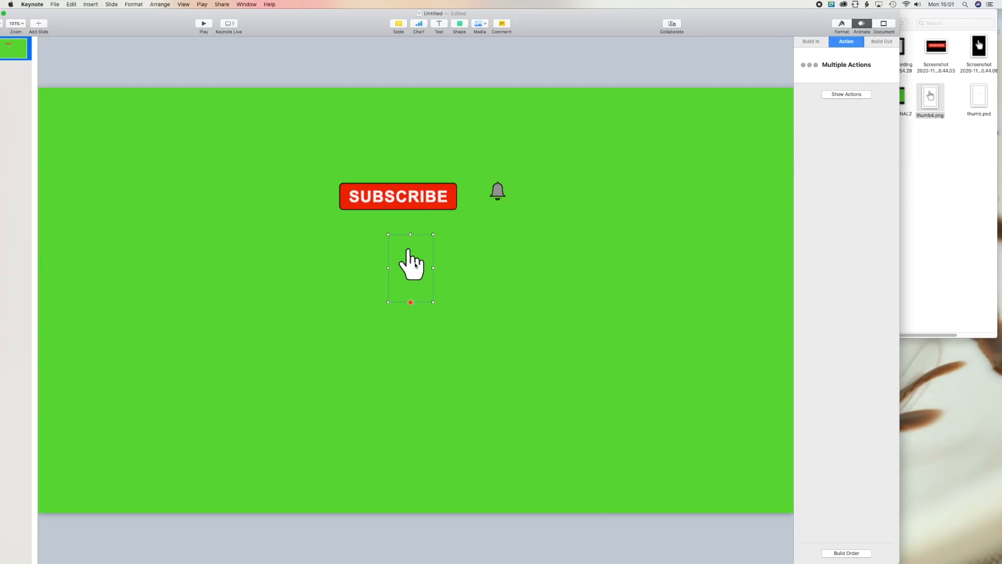
left_click(847, 94)
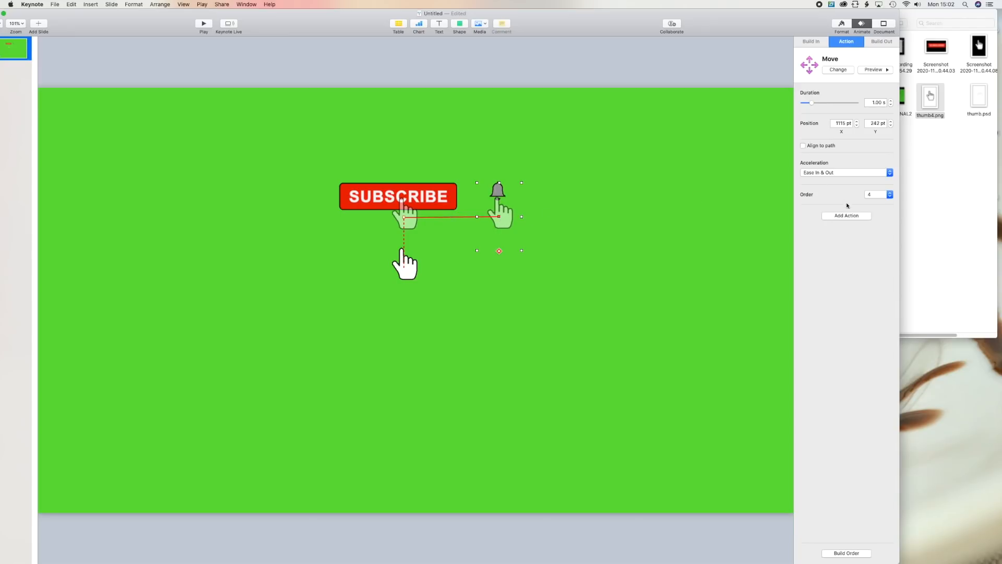
- In Build Order, sequence hand move, button blink, hand move, then bell jiggle
left_click(847, 215)
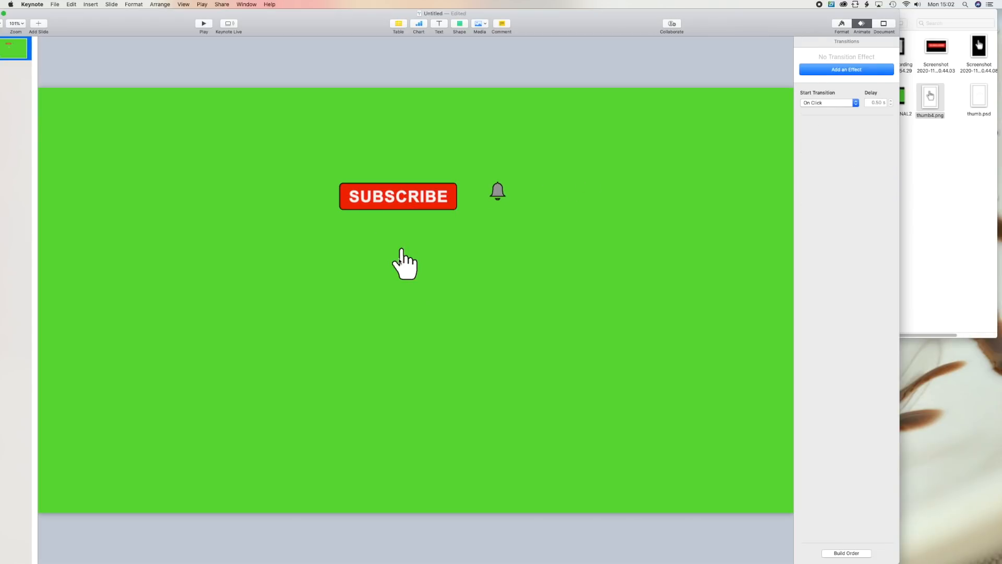
left_click(404, 266)
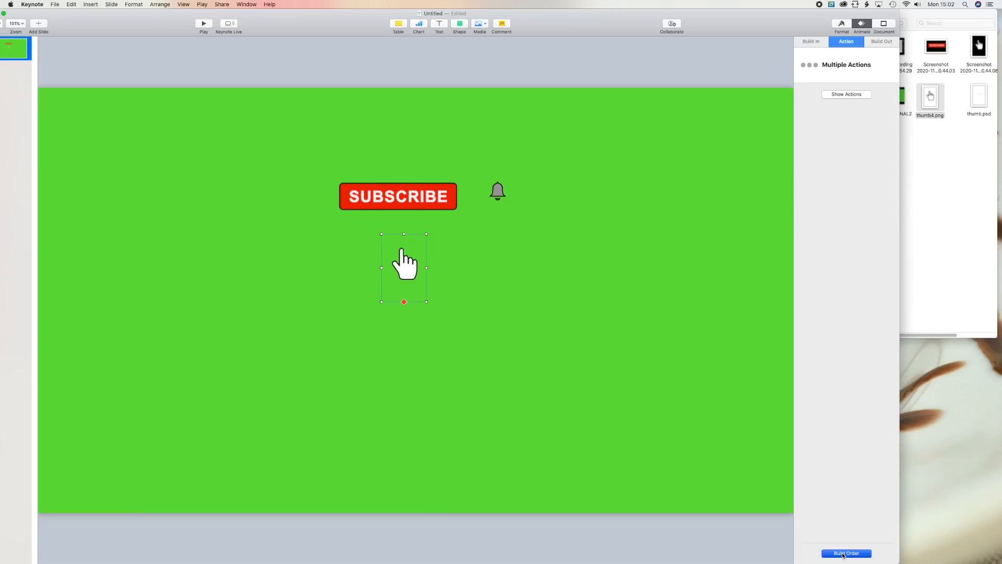
left_click(846, 553)
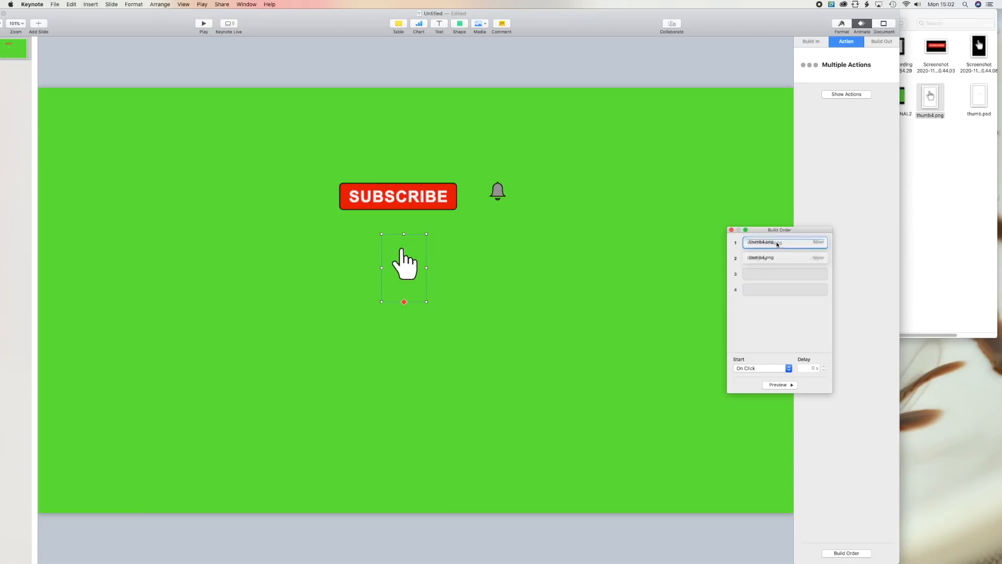
left_click(761, 254)
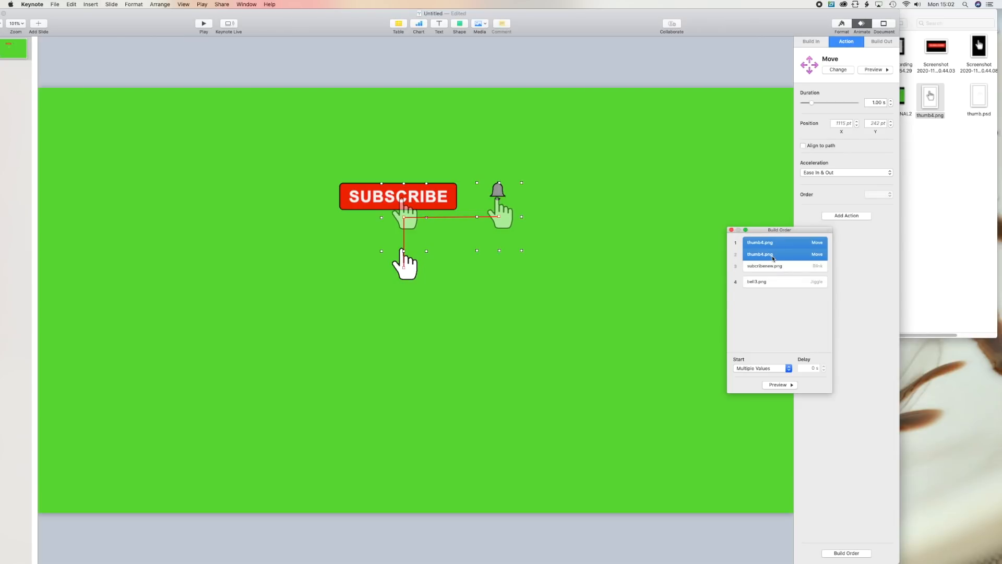
left_click(757, 282)
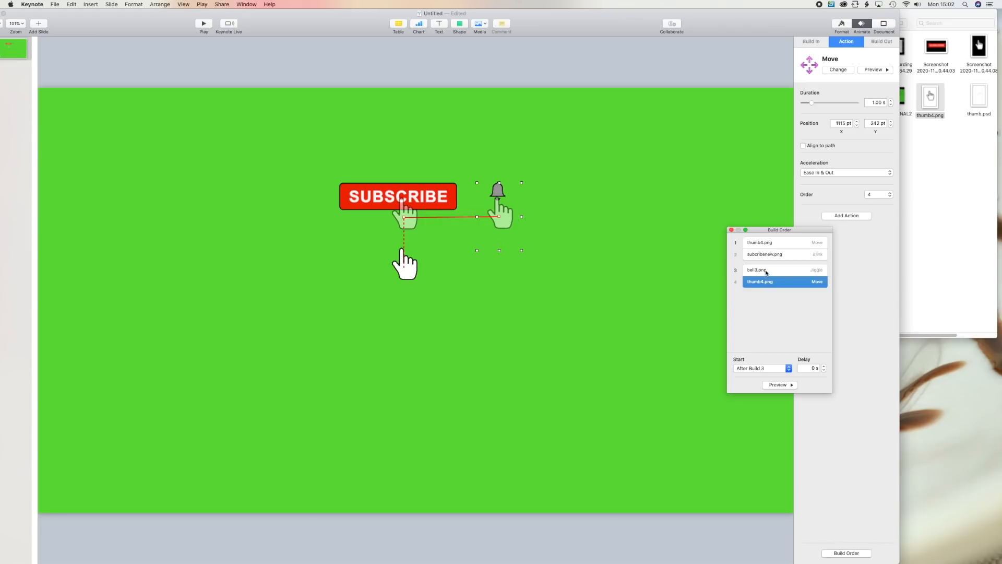
left_click(760, 269)
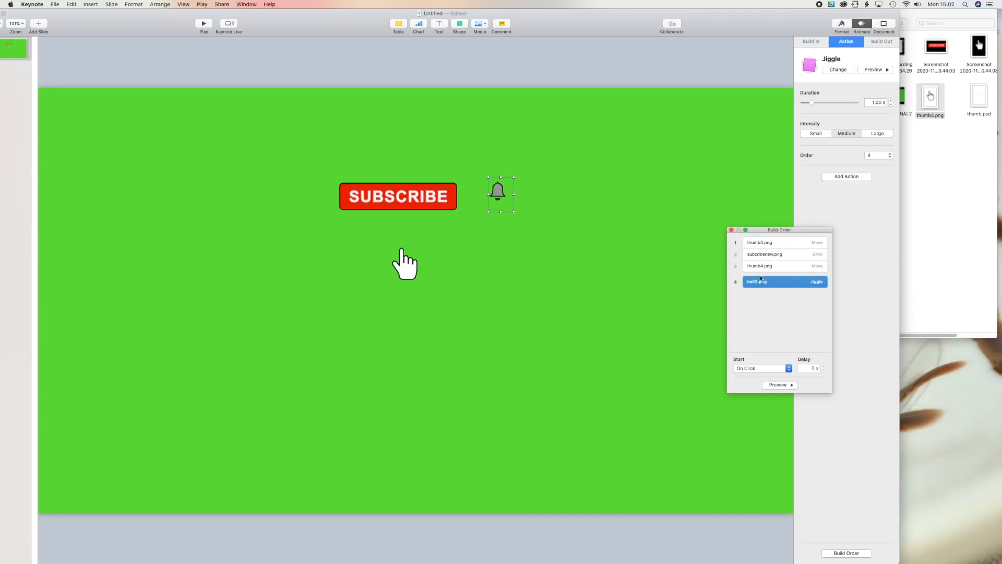
- Set the bell jiggle to Start After Build 3, preview the sequence and close the window
left_click(760, 368)
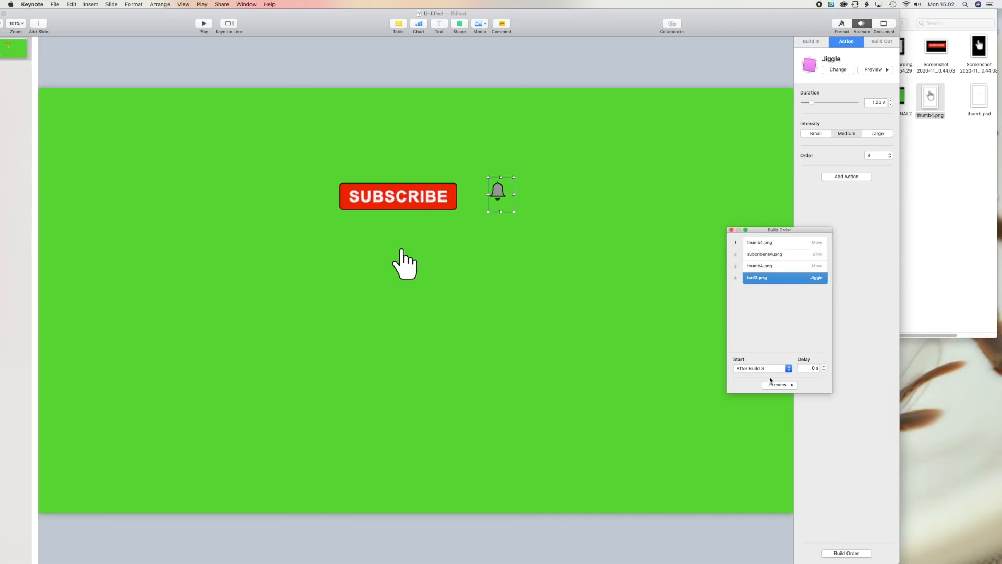
left_click(779, 385)
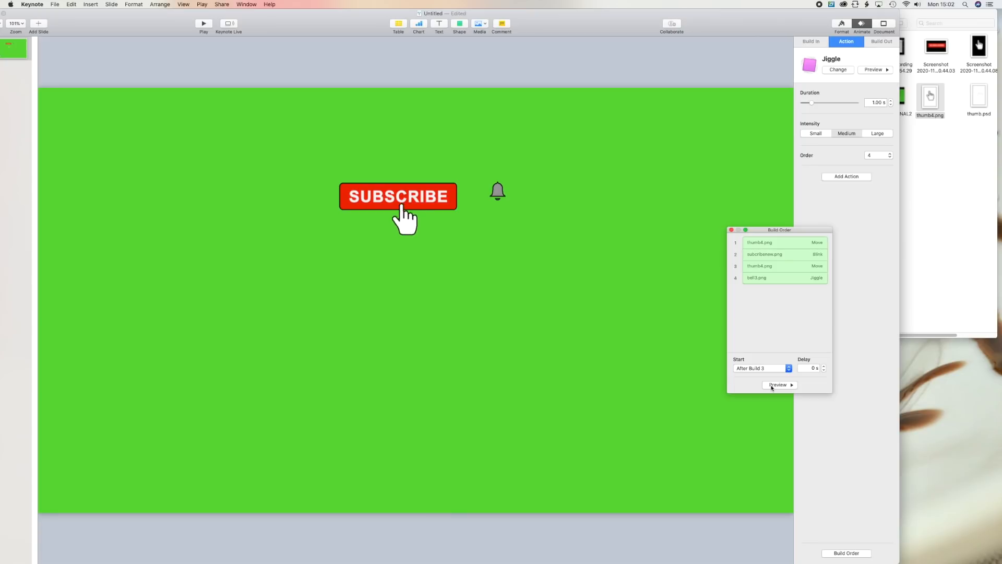
mouse_move(492, 211)
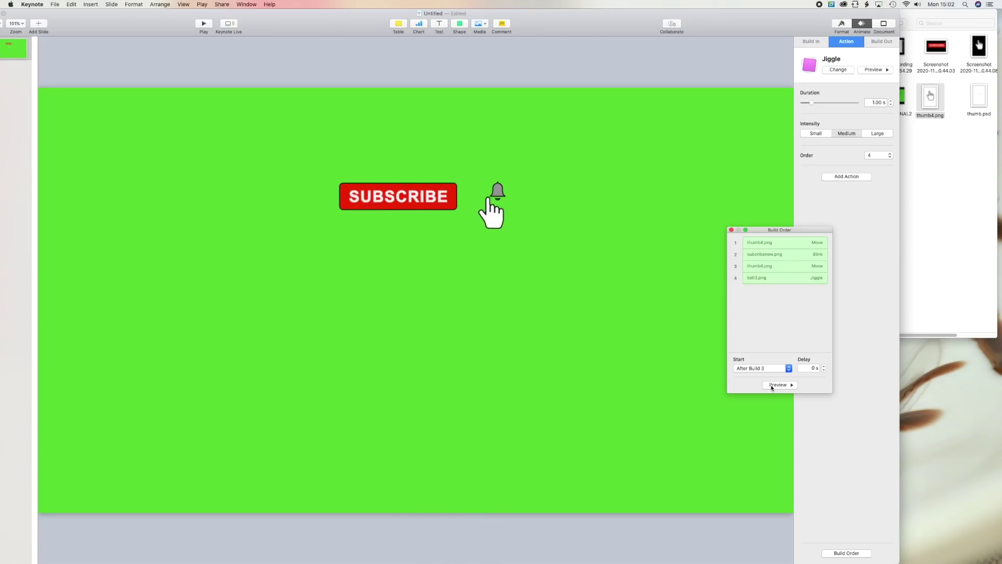
left_click(498, 192)
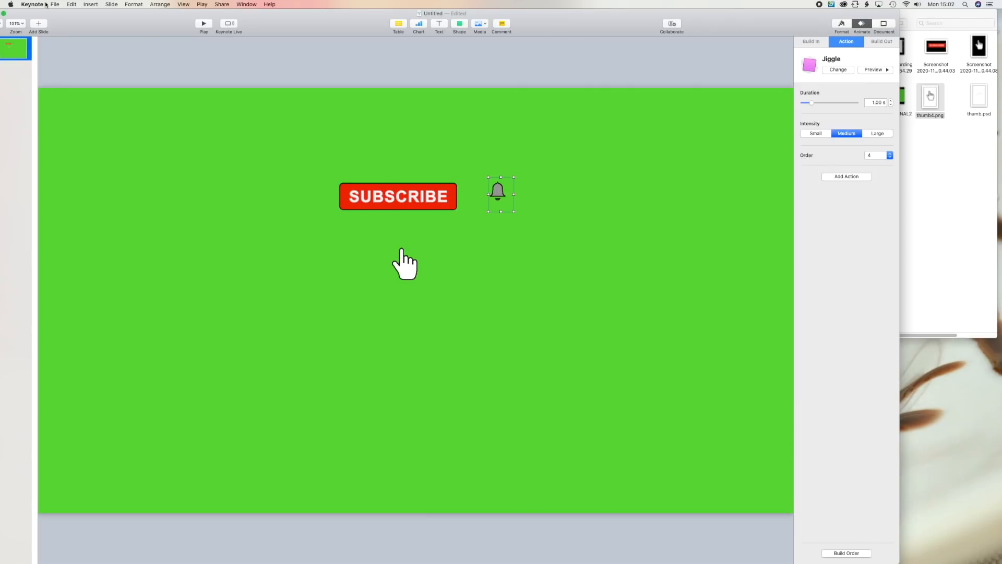
- Export the animation via File > Export To > Movie as a self-playing 1080p movie
left_click(55, 5)
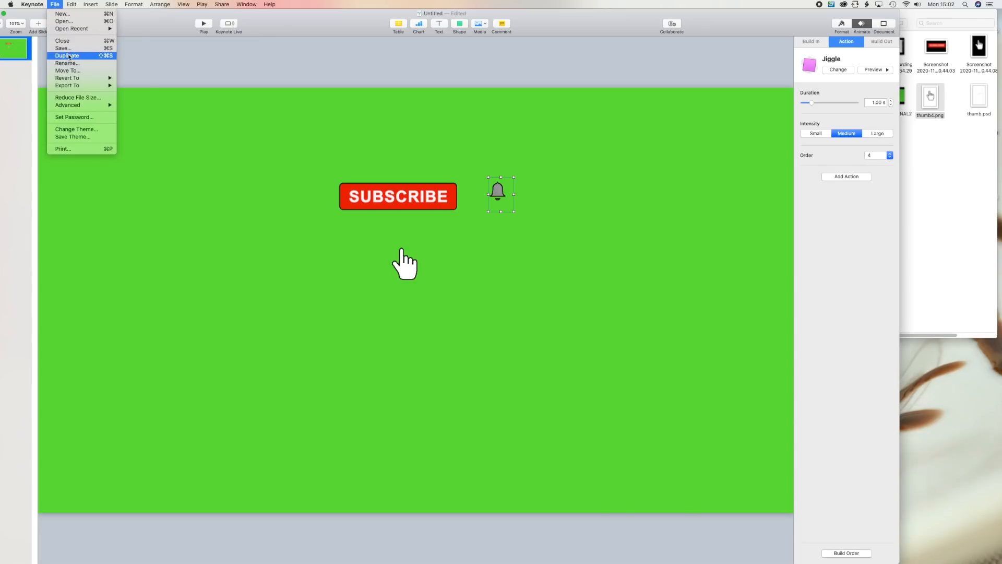
mouse_move(67, 85)
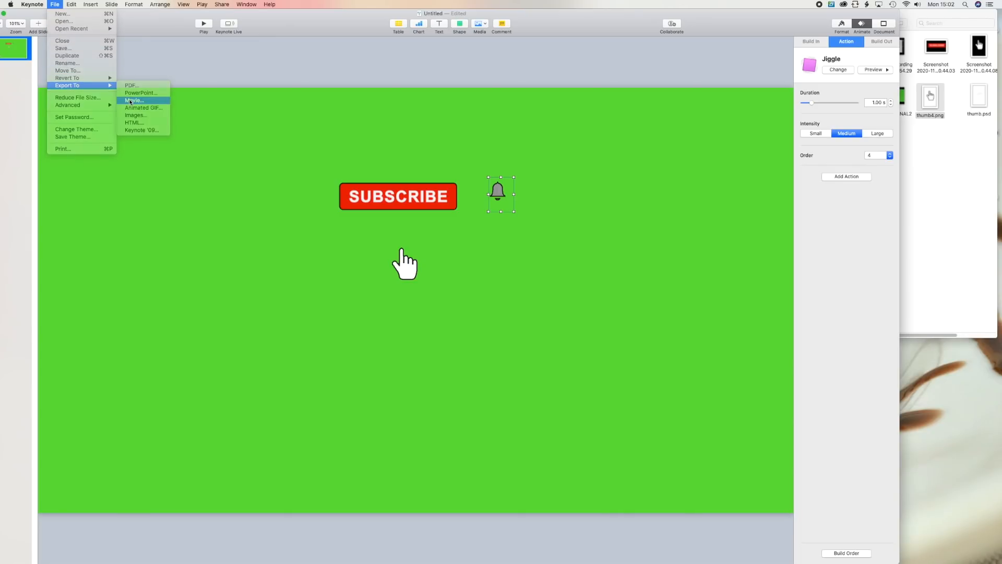
left_click(134, 100)
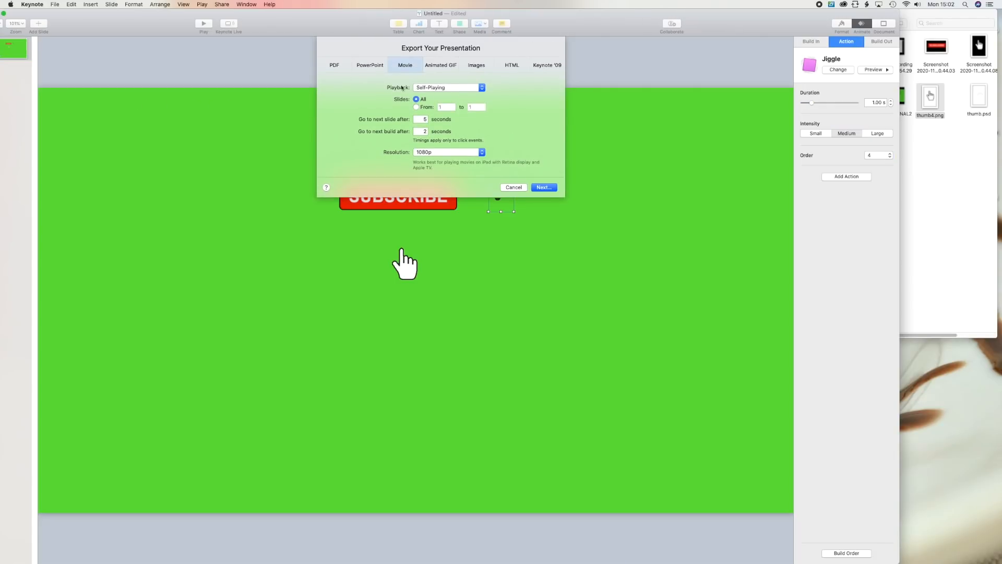
mouse_move(543, 187)
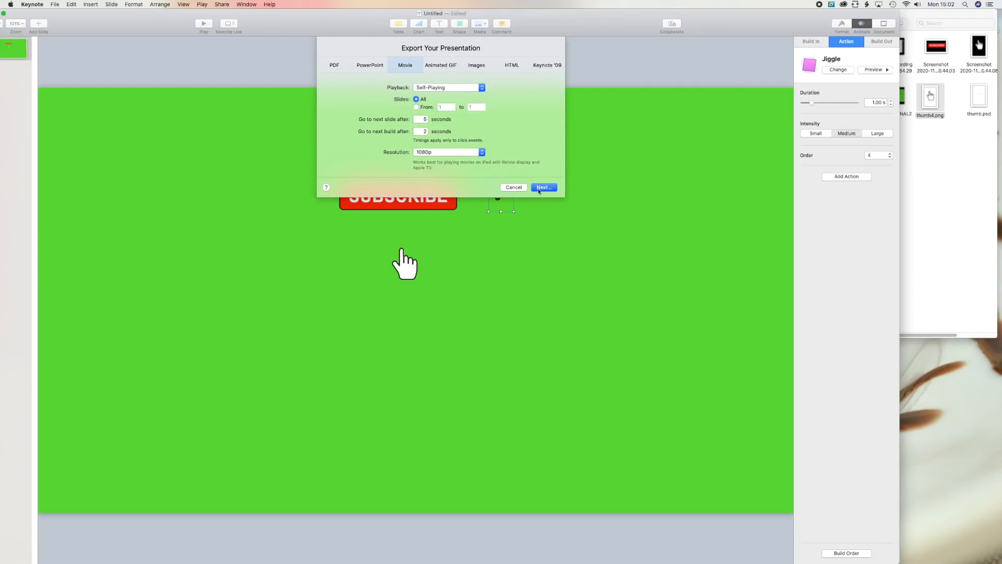
left_click(513, 187)
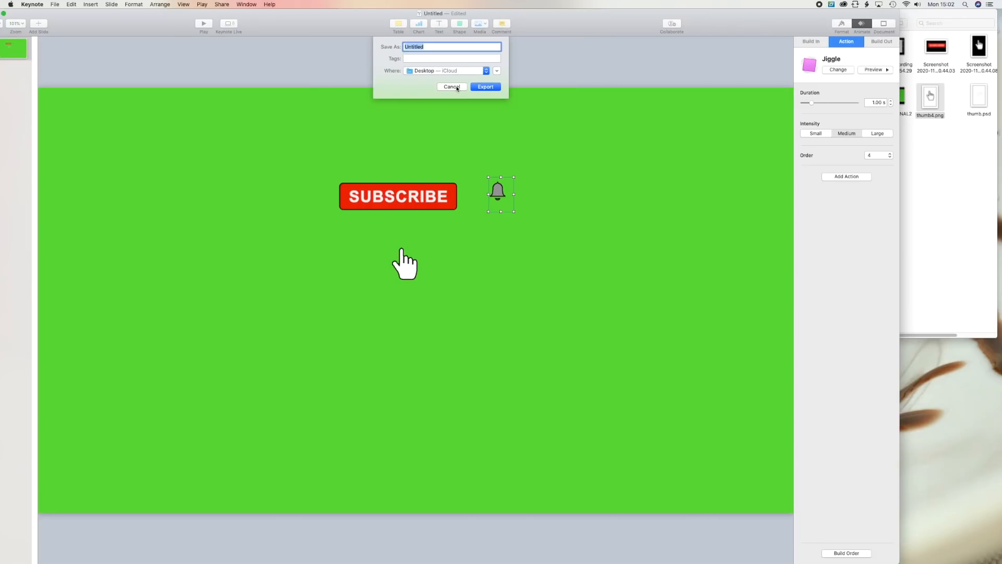
left_click(451, 86)
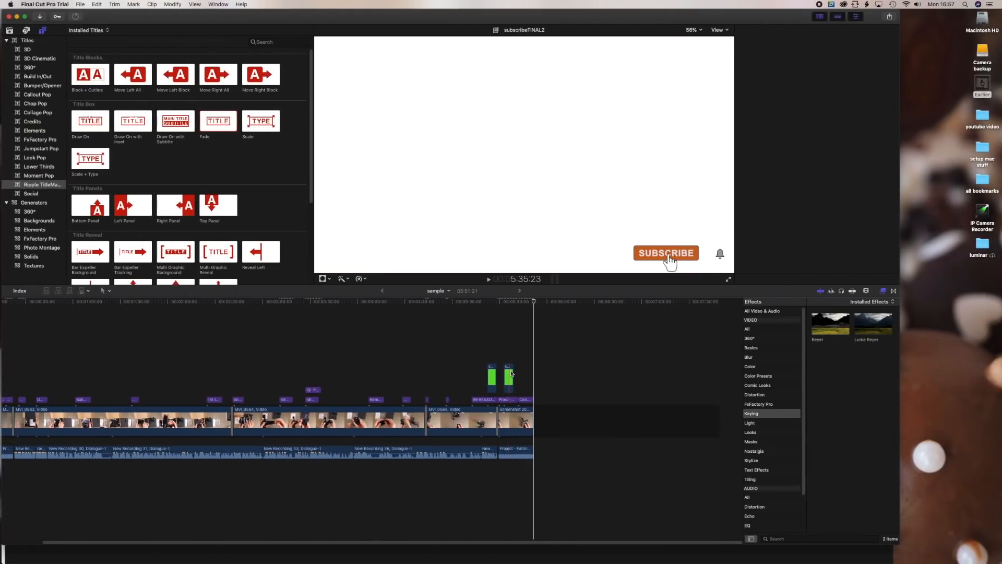
- Select the existing green subscribe clip in the timeline to view its Keyer settings
left_click(508, 377)
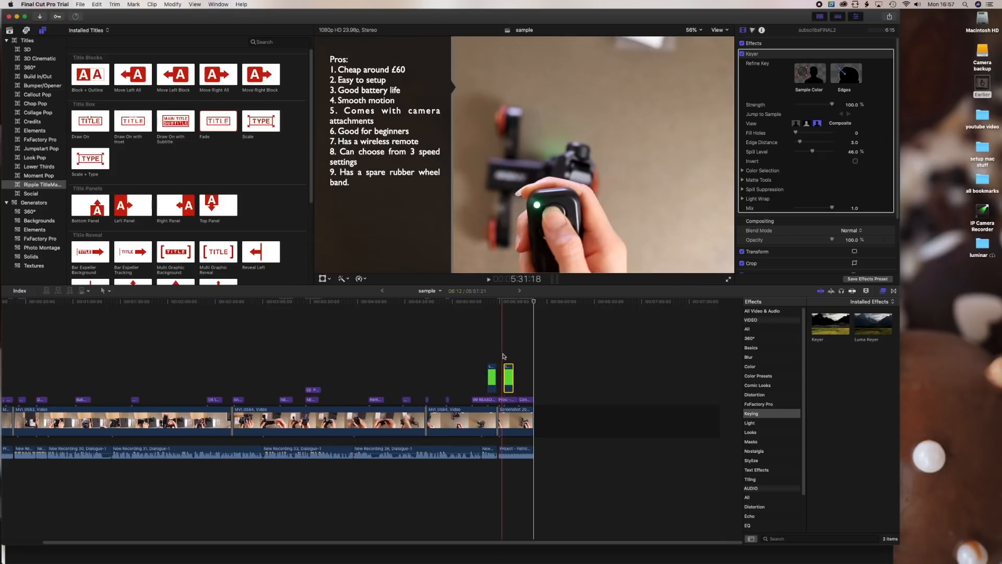
left_click(508, 375)
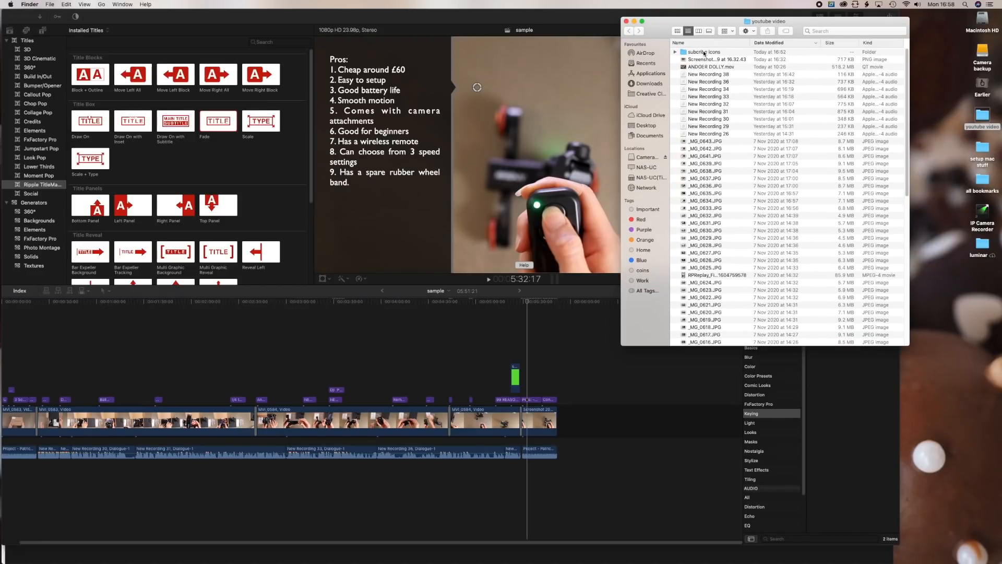
- Open the subscribe icons folder and pick the exported video subscribepart2 movie
double_click(705, 52)
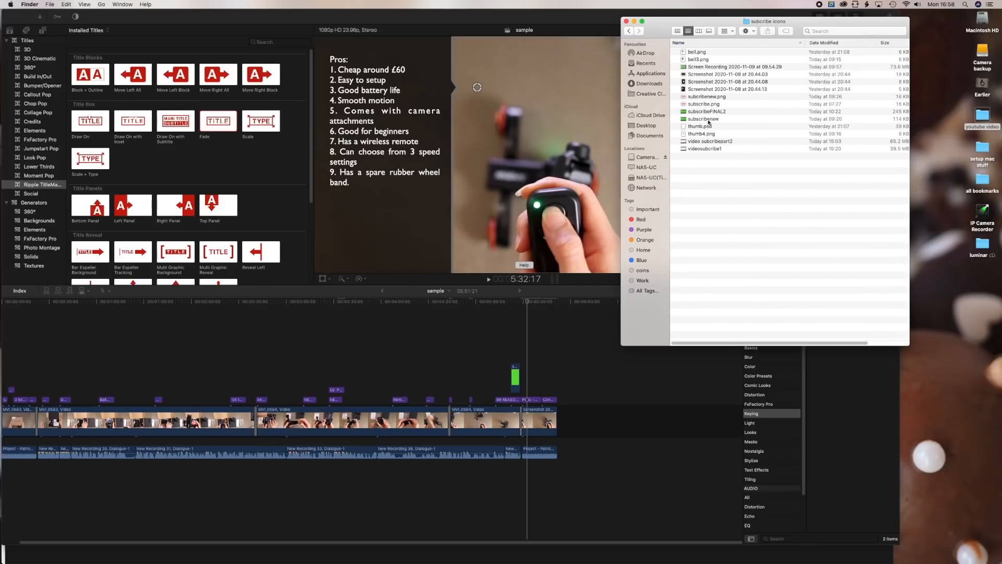
left_click(710, 142)
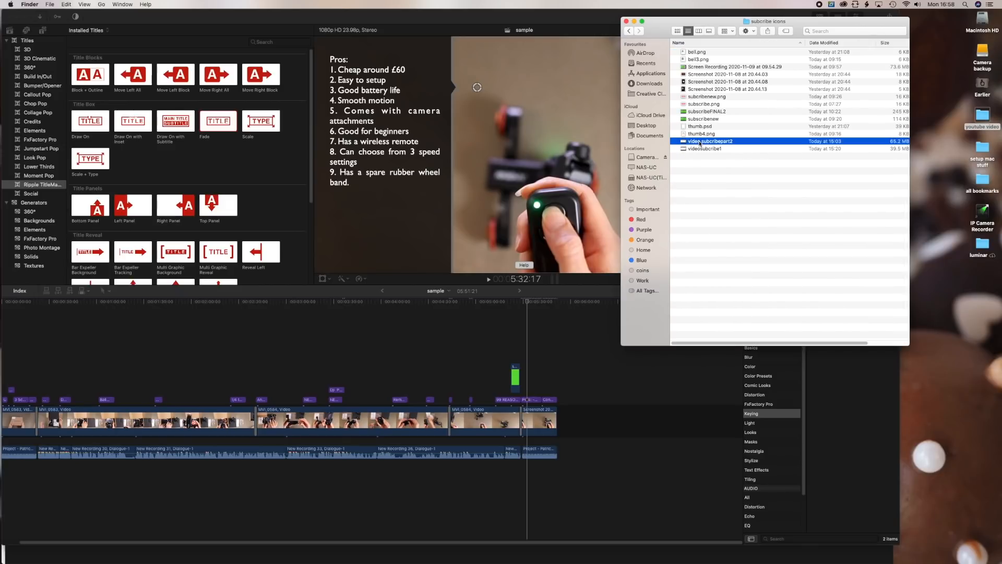
mouse_move(706, 111)
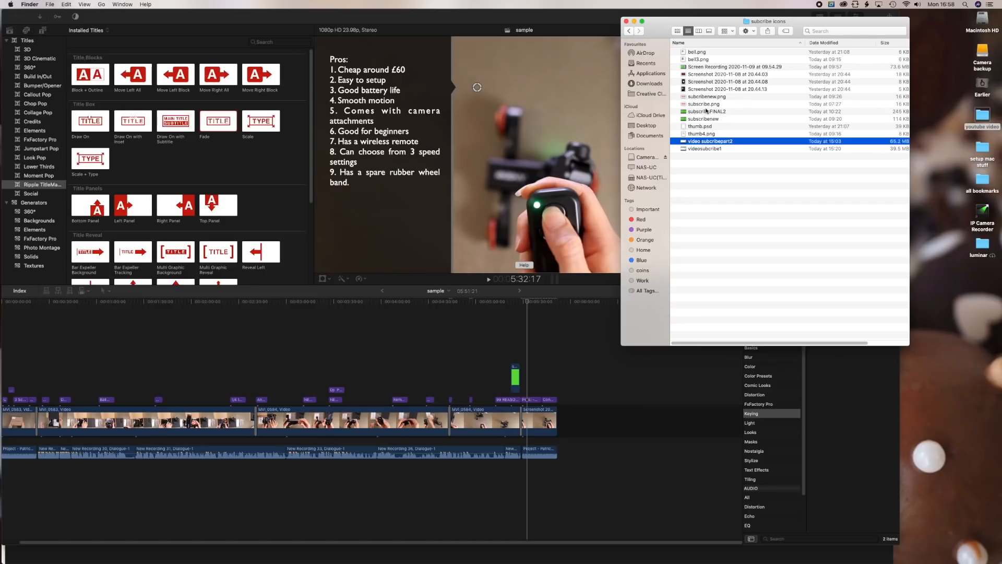
left_click(707, 111)
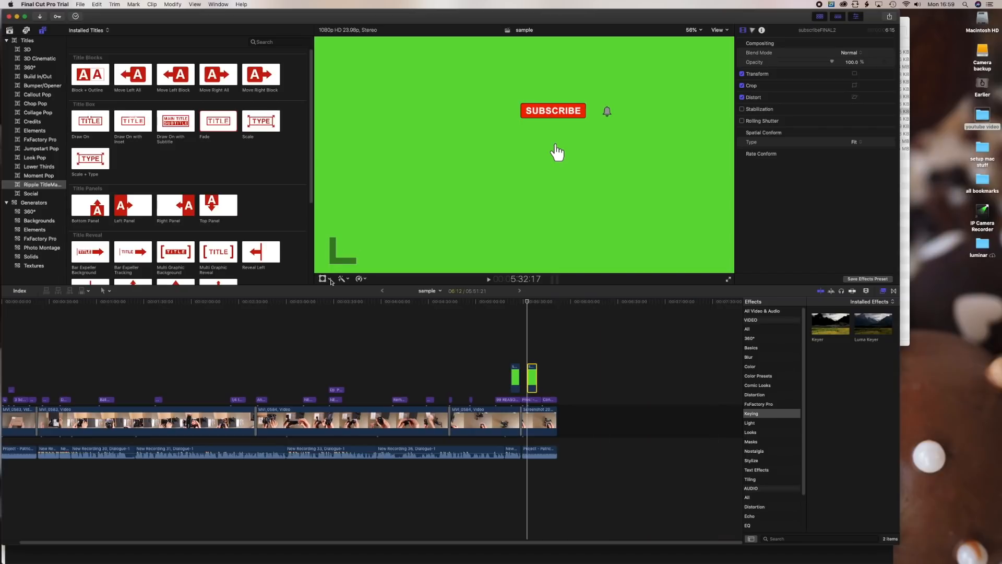
- Crop the new green-screen clip down to the SUBSCRIBE button and bell, then switch to Transform
left_click(344, 278)
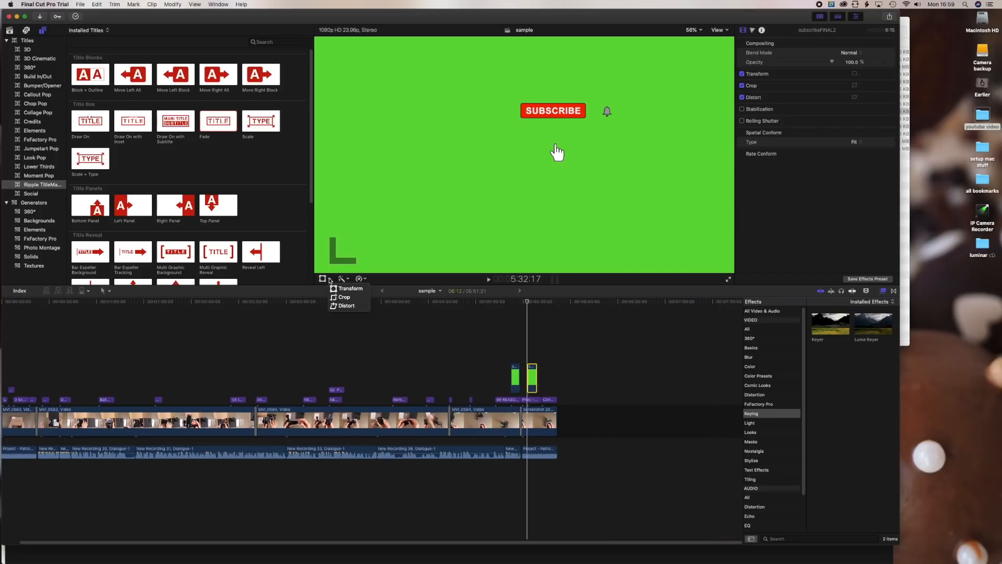
left_click(344, 297)
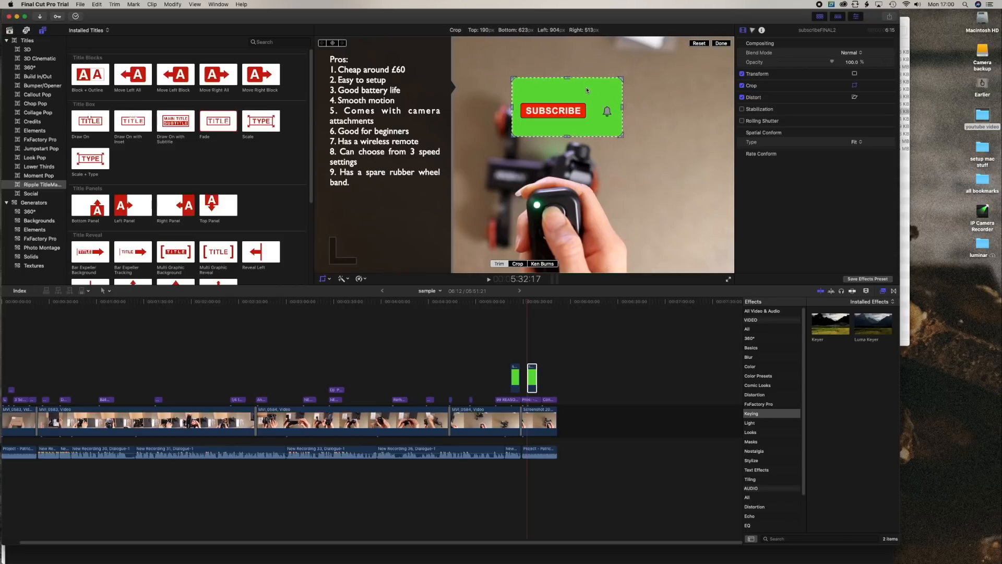
left_click(721, 42)
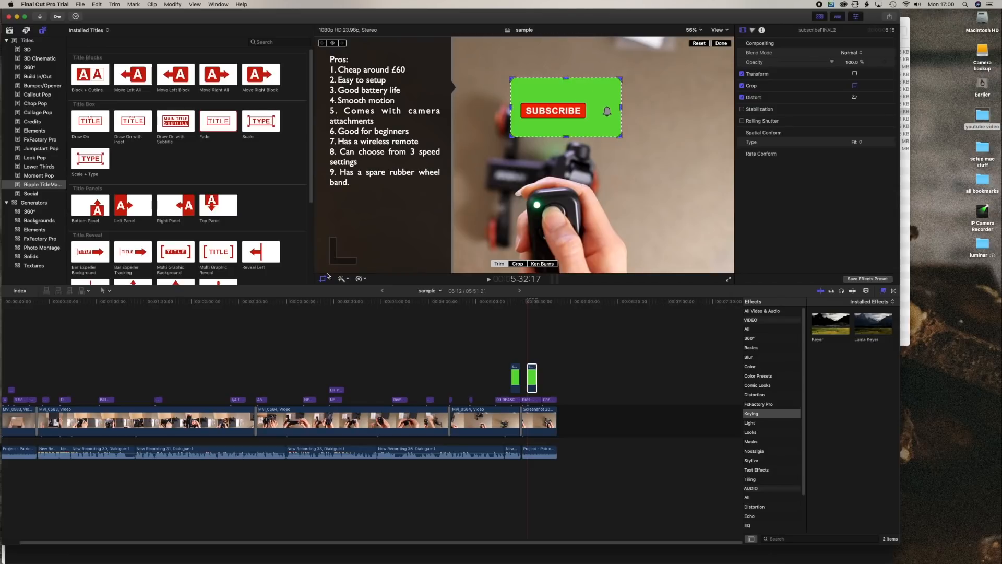
left_click(326, 277)
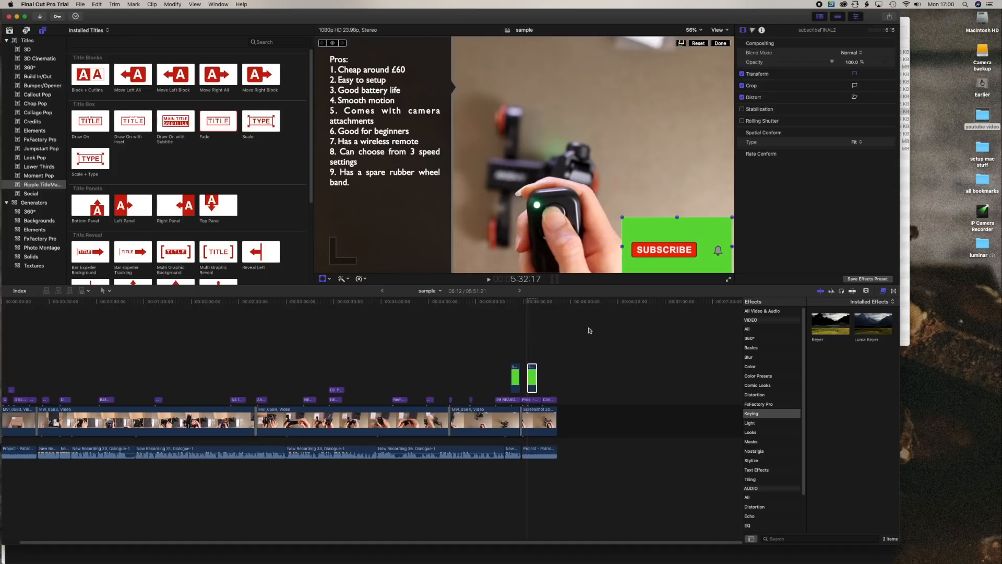
mouse_move(763, 417)
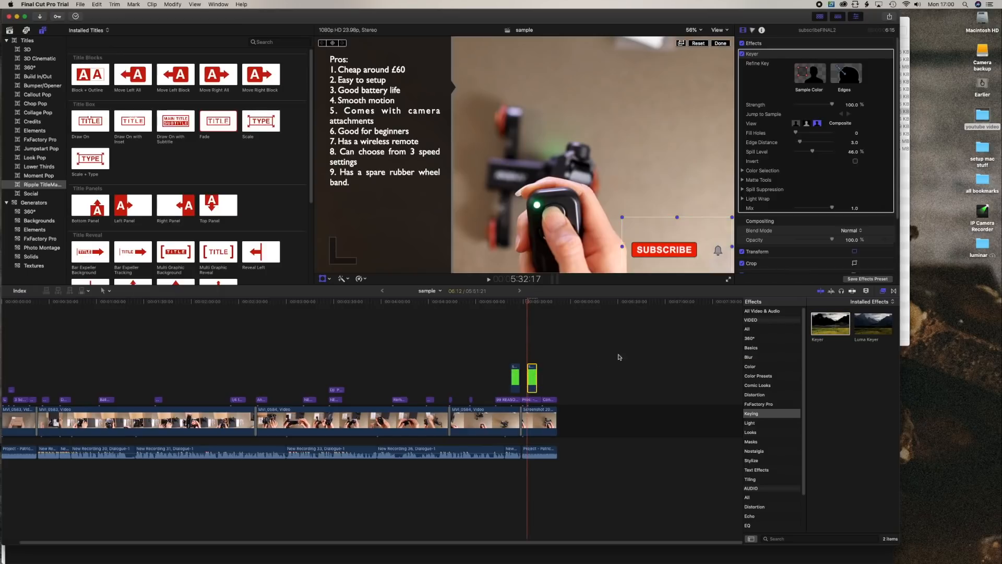
mouse_move(487, 268)
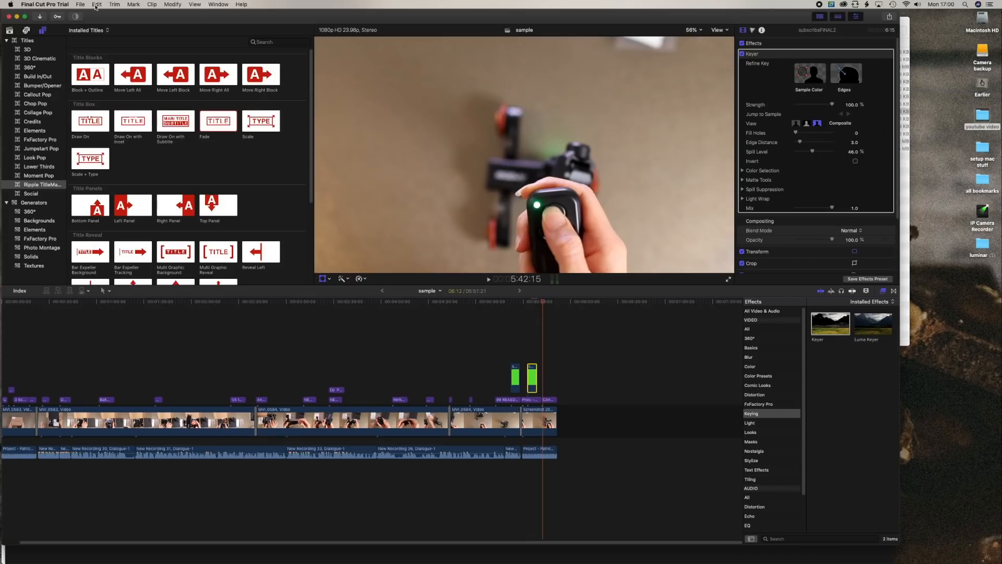
- Undo the Keyer effect with Edit > Undo Add Effects so the green background returns
left_click(96, 5)
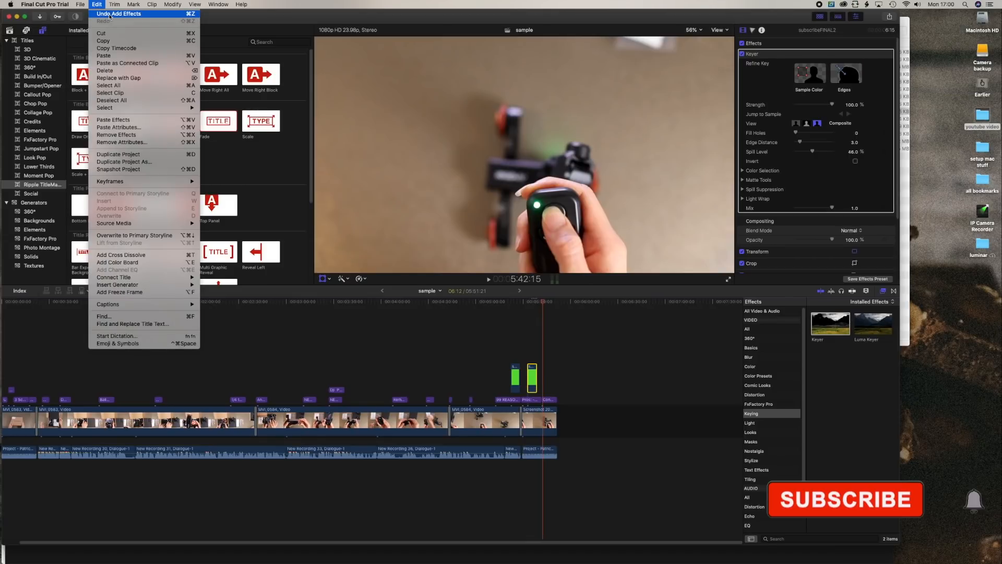
left_click(119, 13)
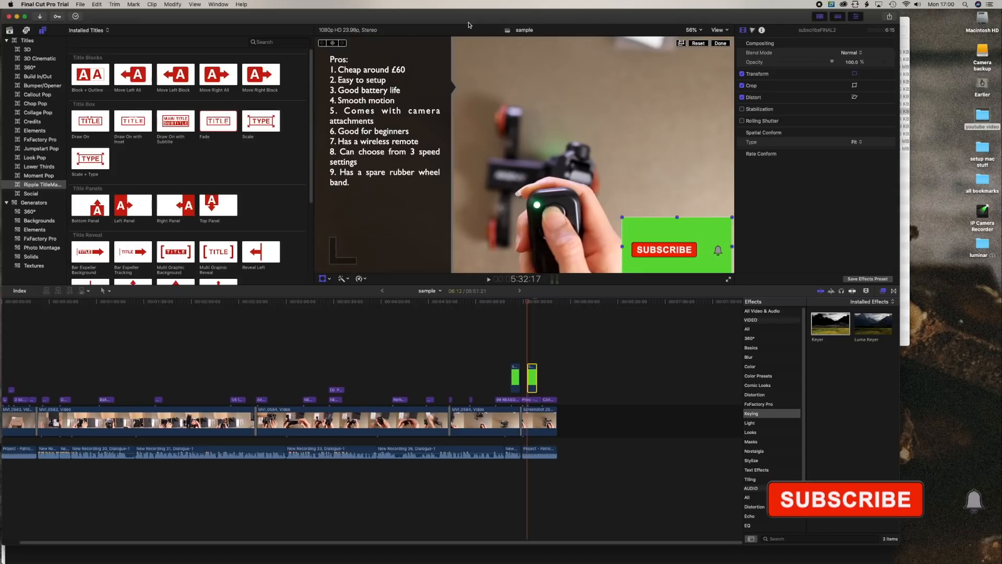